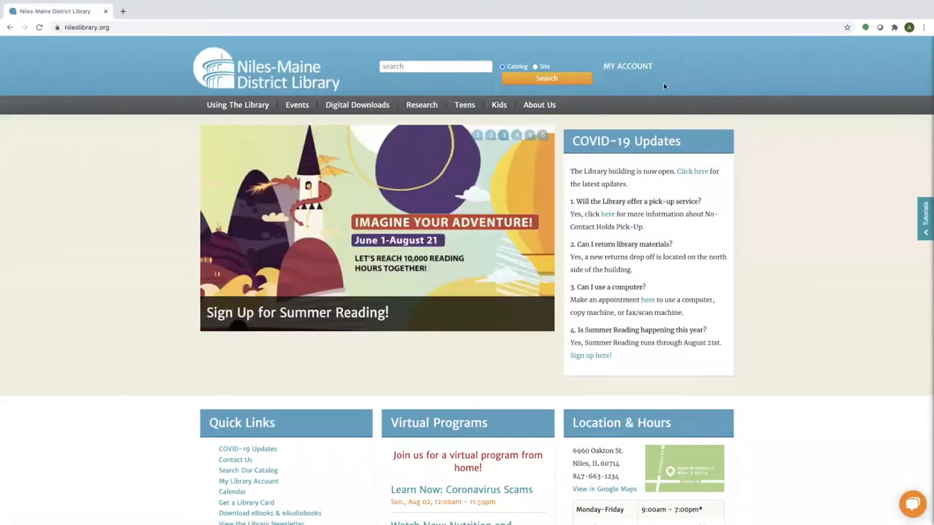
mouse_move(809, 137)
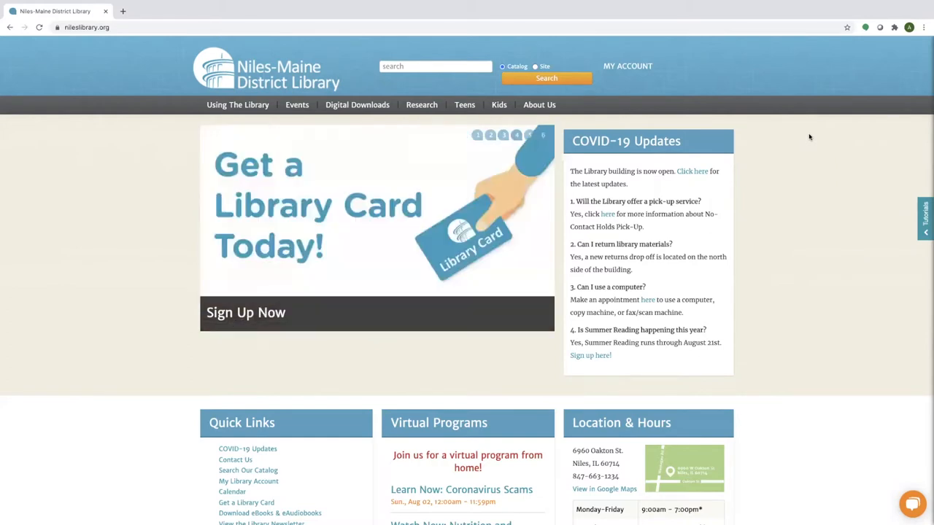
mouse_move(811, 134)
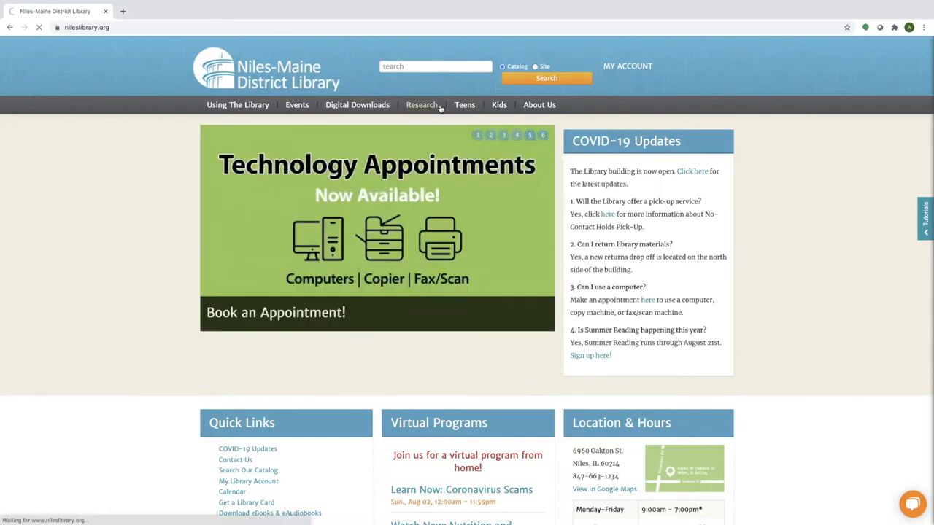
Open the library's Research page listing the A–Z resources with Lynda.com first.
click(420, 105)
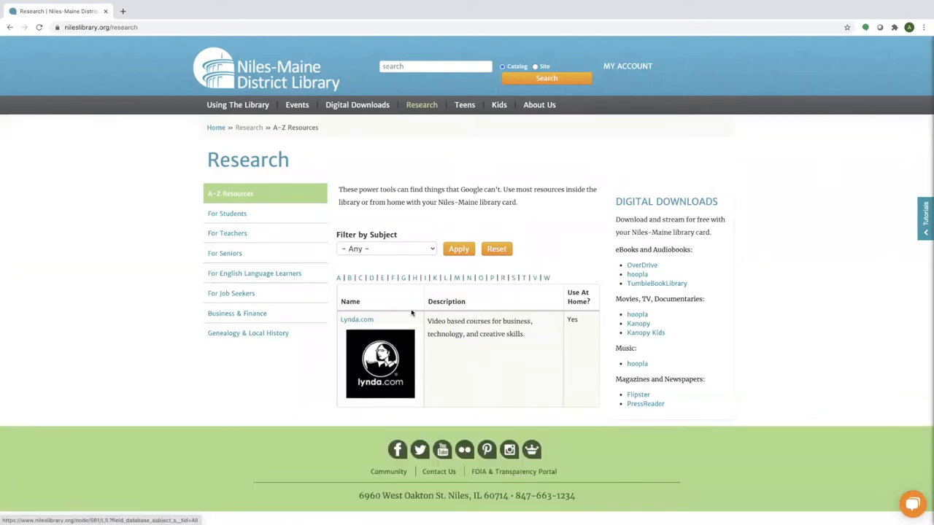
mouse_move(356, 320)
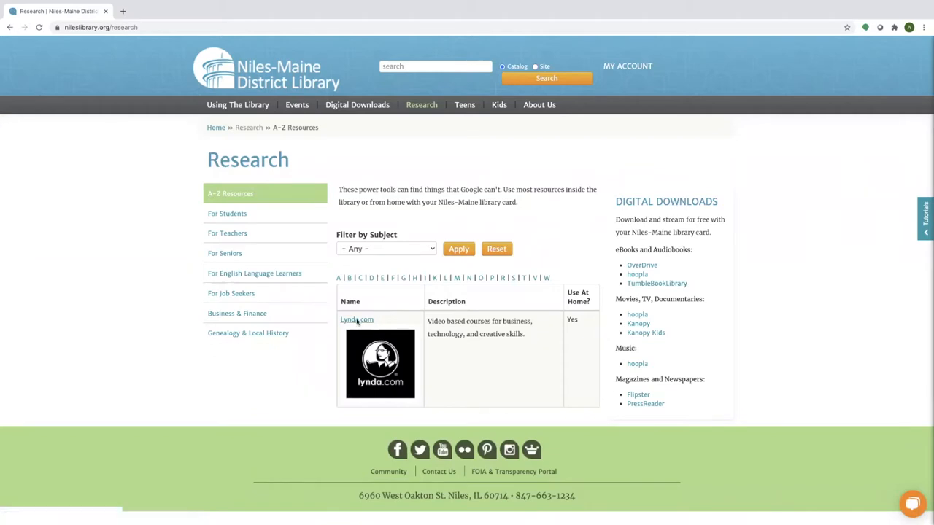
Open Lynda.com from the resource list, enter the card number and PIN, and log in.
click(356, 319)
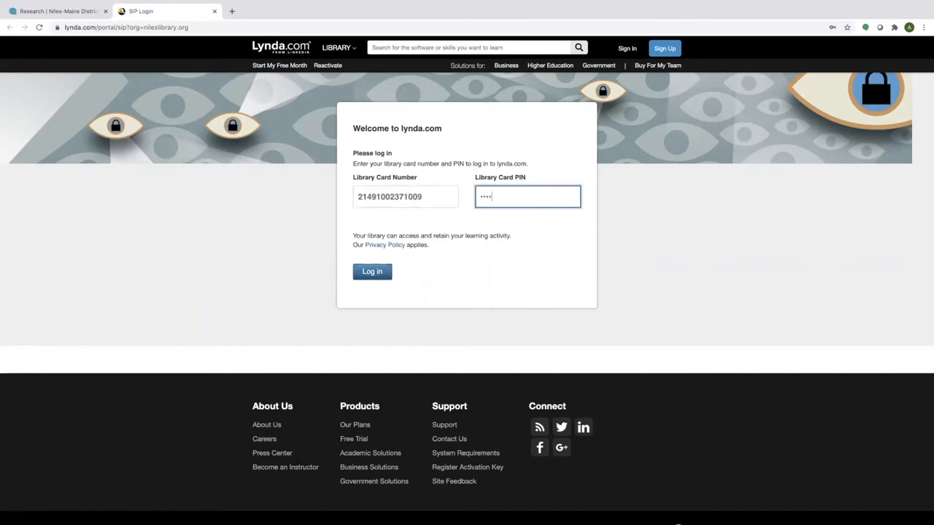
text(••••••)
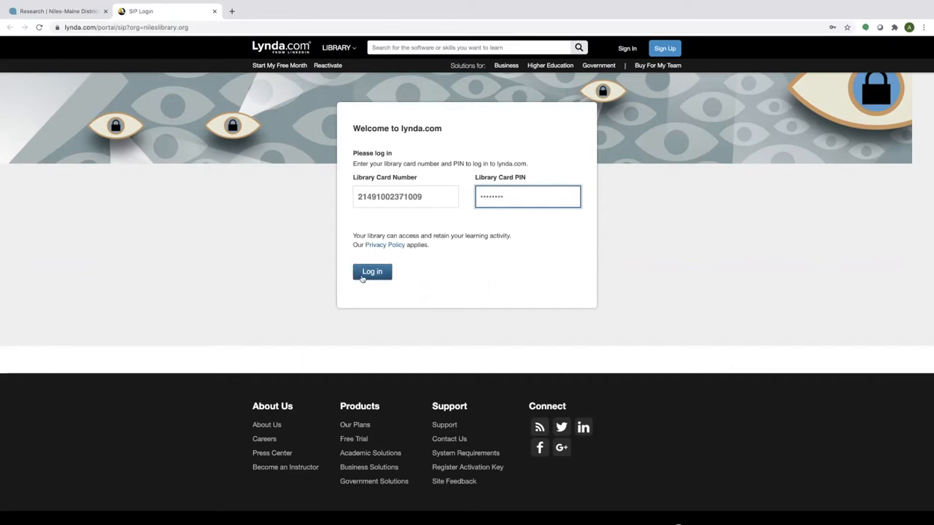
click(372, 272)
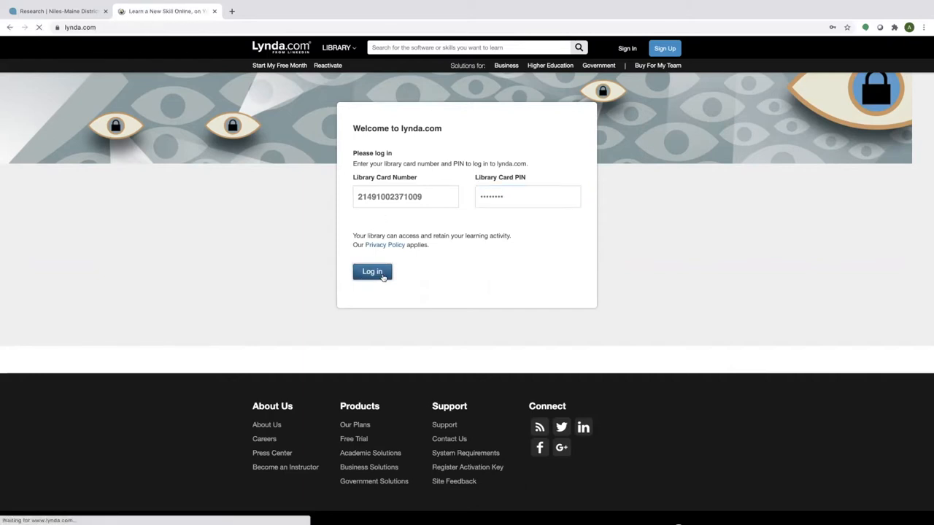
Finish logging in and browse the Popular, Recommended and Popular at Your Organization course lists.
click(372, 271)
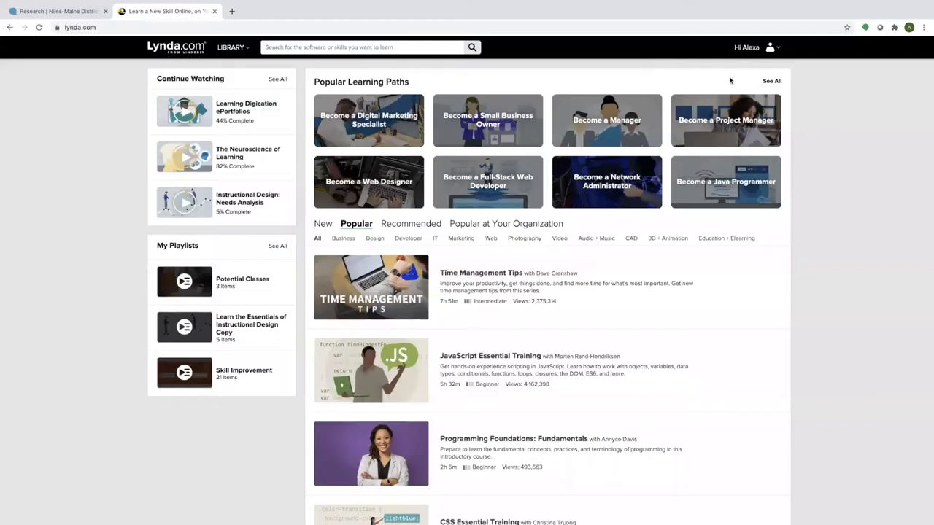
mouse_move(853, 126)
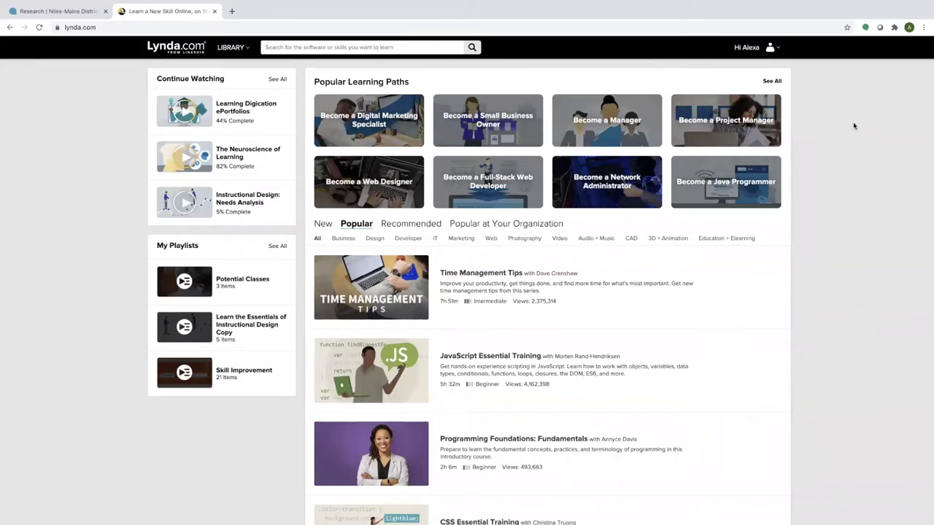
mouse_move(394, 108)
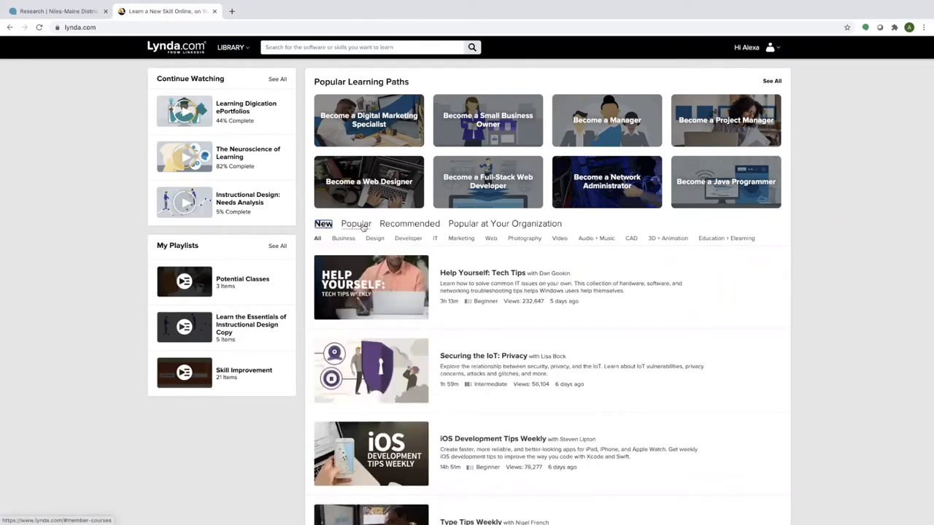
click(356, 223)
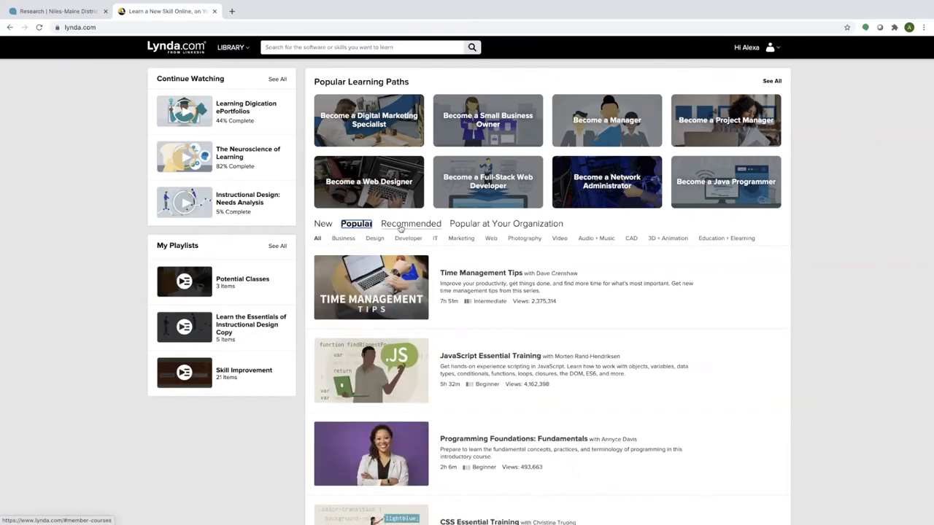
click(411, 225)
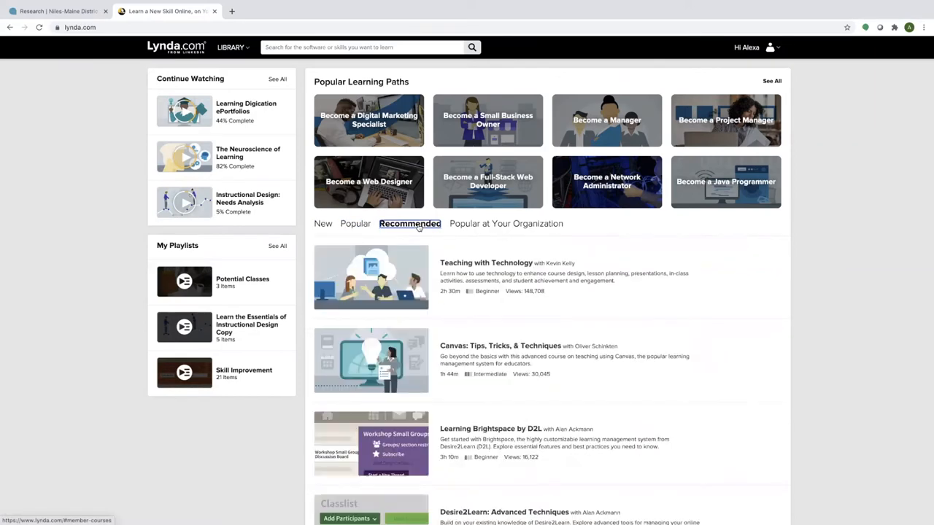
click(508, 225)
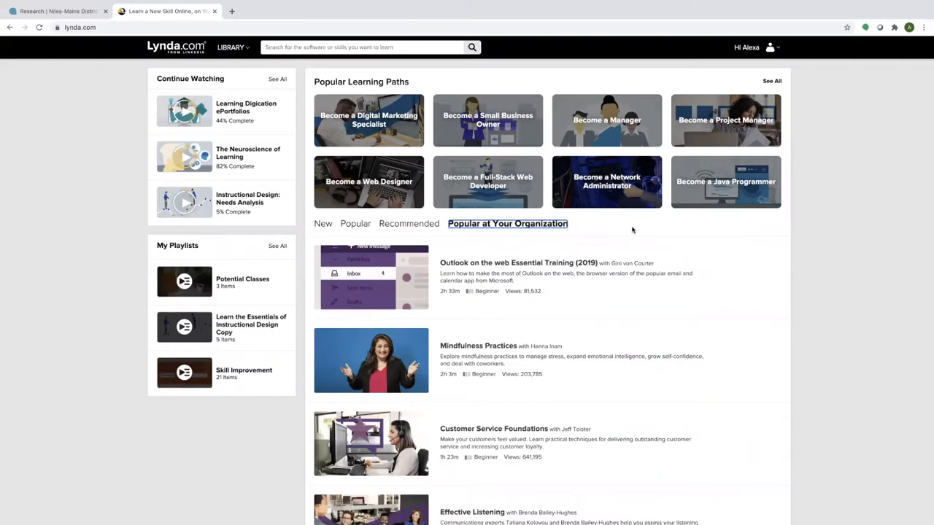
mouse_move(371, 275)
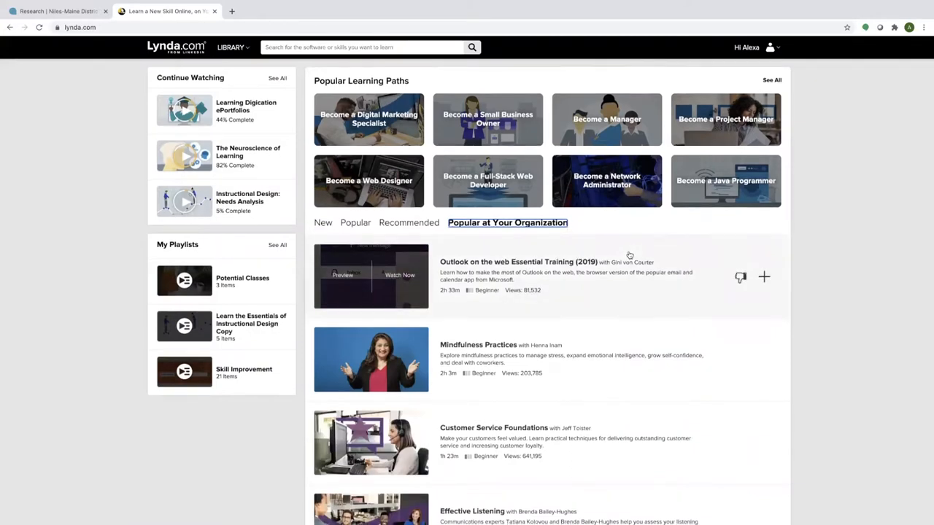
scroll(down, 3)
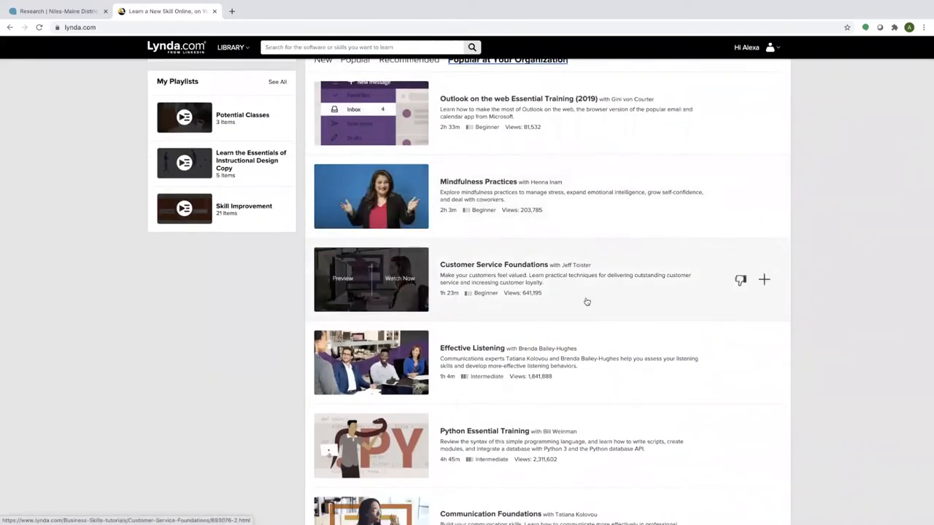
mouse_move(738, 283)
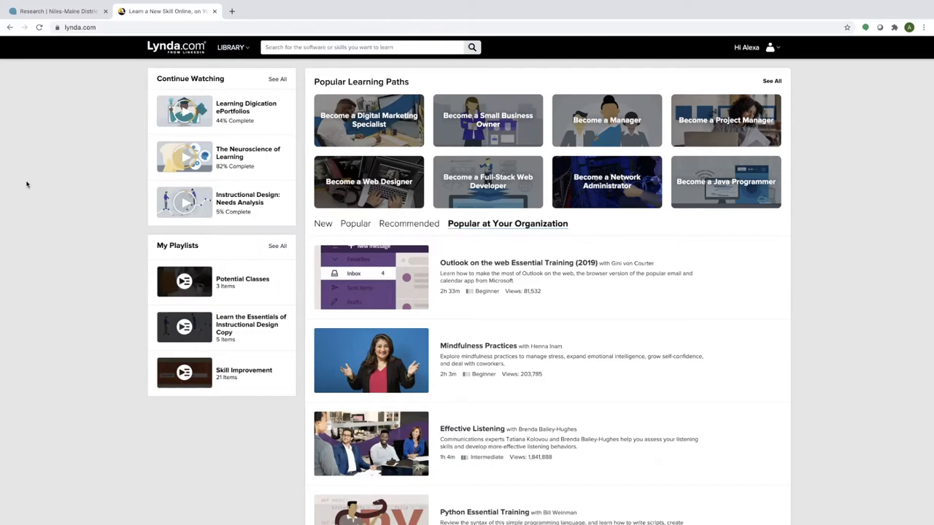
mouse_move(35, 184)
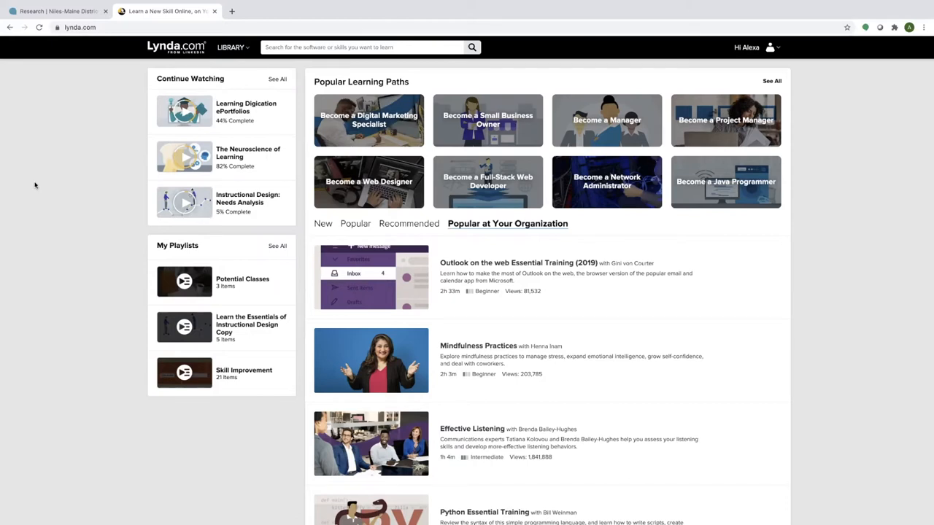
mouse_move(73, 184)
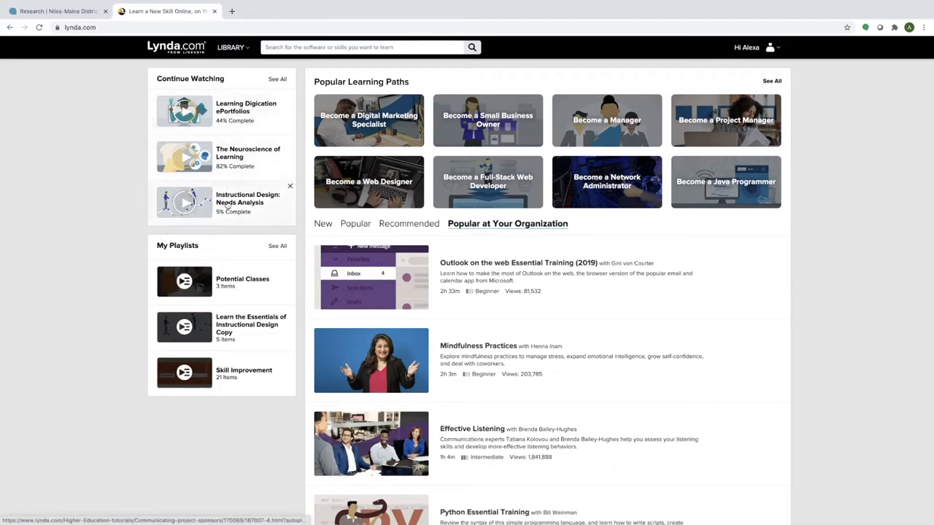
mouse_move(228, 207)
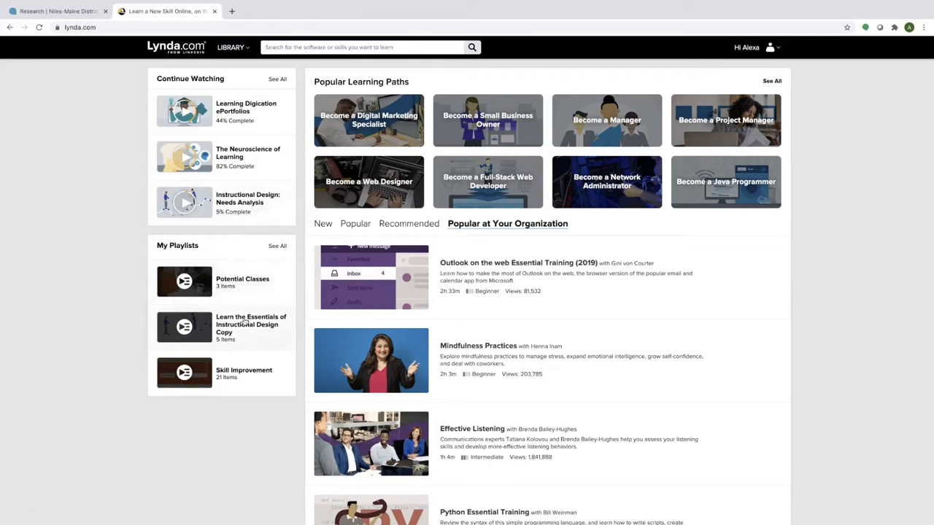
mouse_move(254, 338)
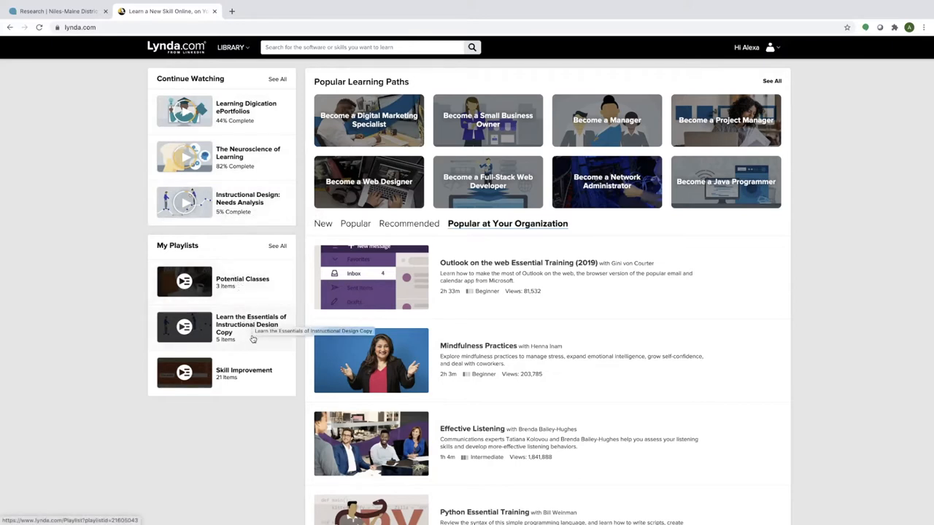
mouse_move(245, 370)
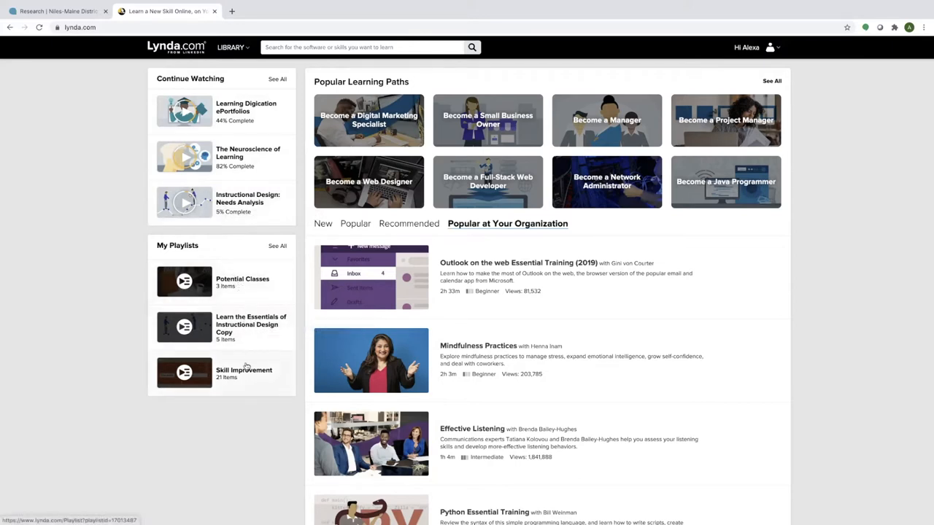
mouse_move(371, 359)
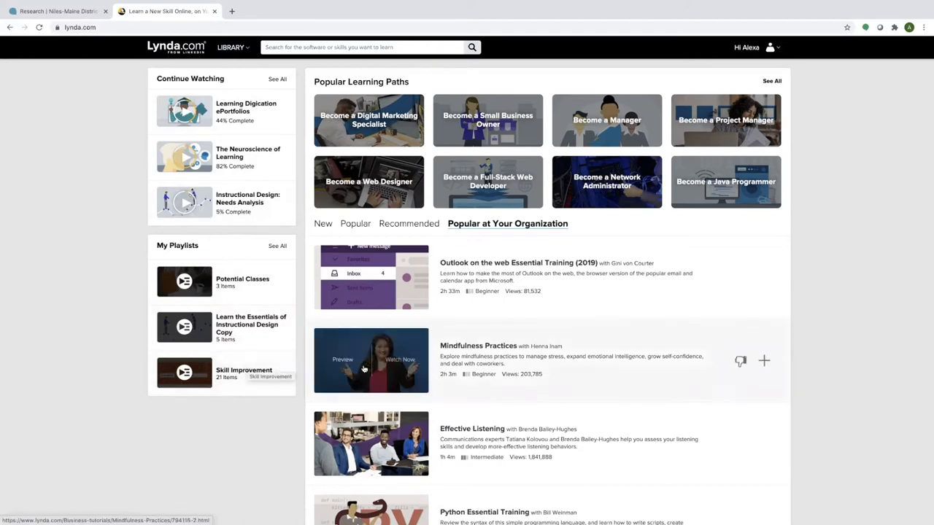
mouse_move(709, 384)
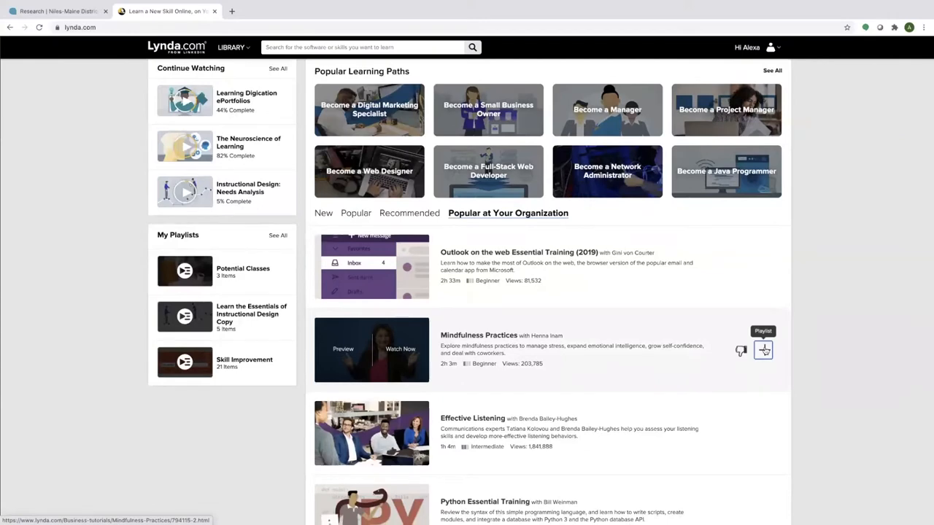
Add Mindfulness Practices to the Skill Improvement playlist, bringing it to 22 items.
click(762, 348)
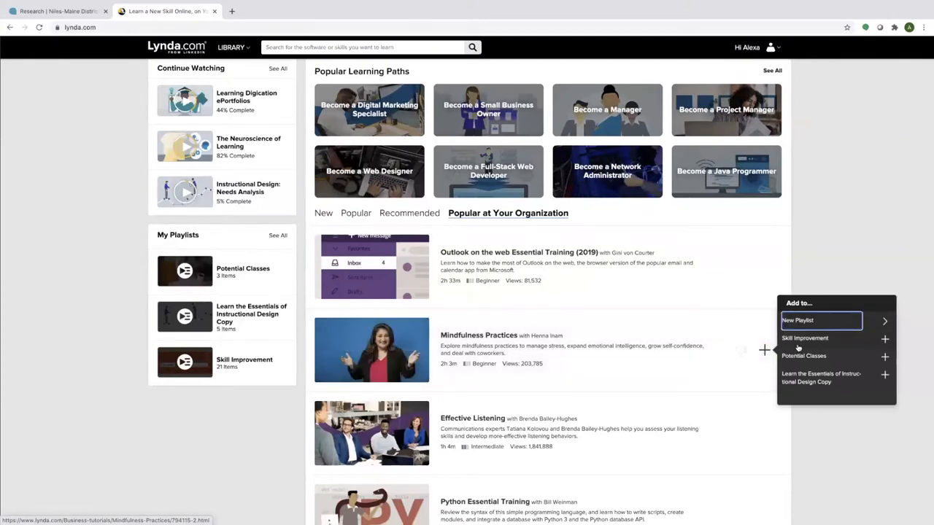
click(806, 340)
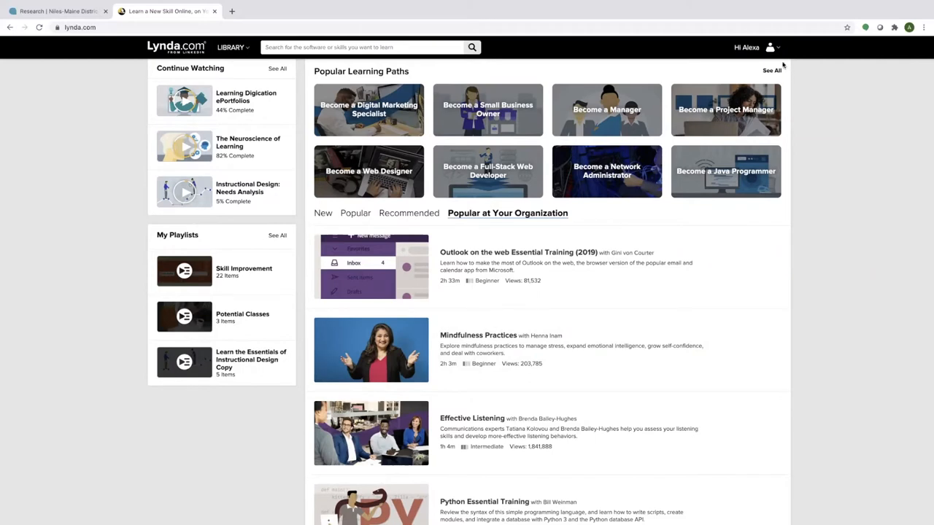
click(774, 45)
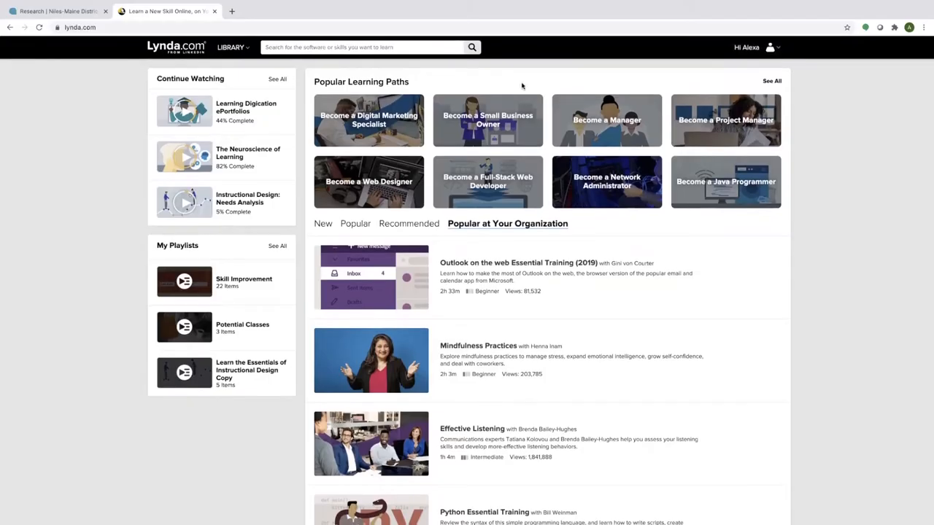
mouse_move(251, 66)
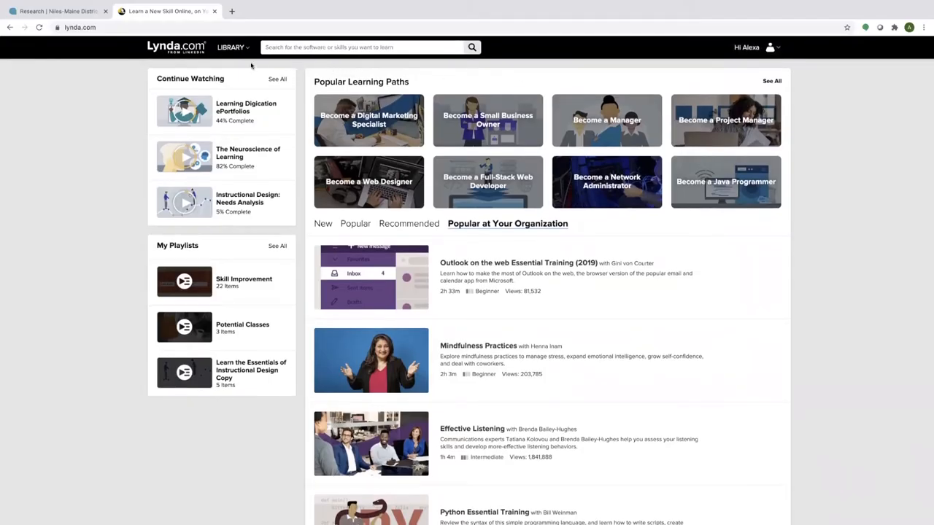
Browse the All Subjects library categories and return to the home page.
click(232, 47)
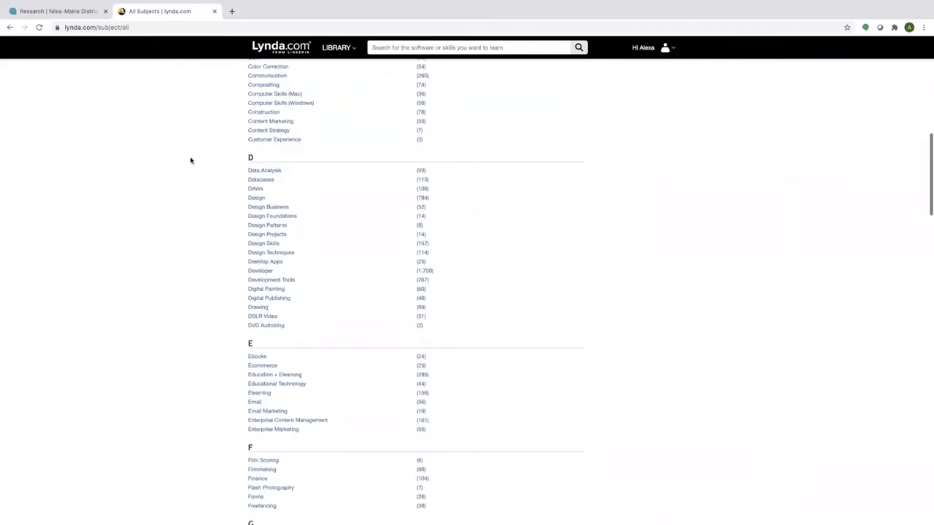
scroll(down, 3)
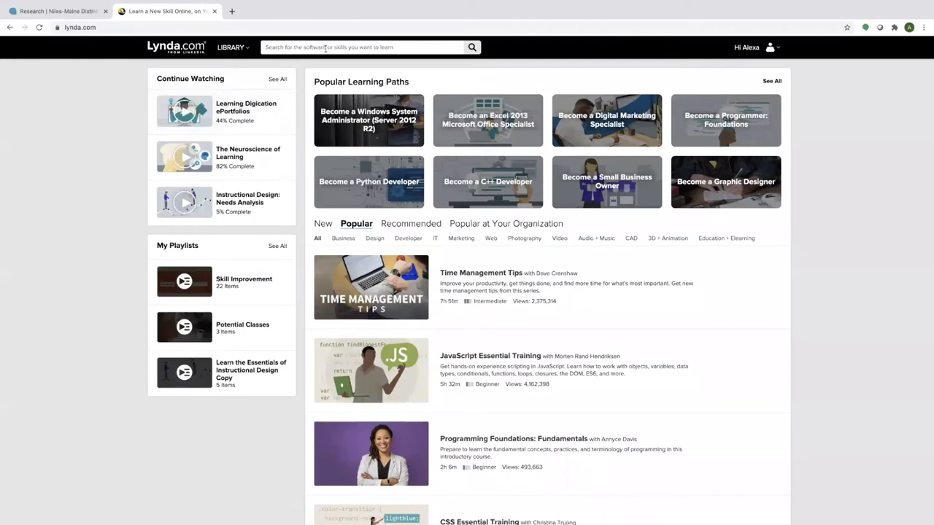
mouse_move(613, 164)
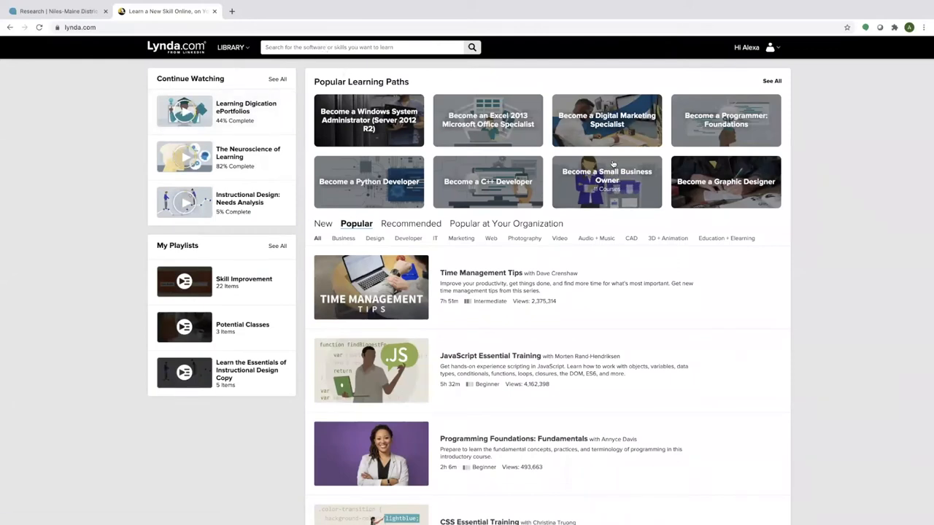
mouse_move(613, 163)
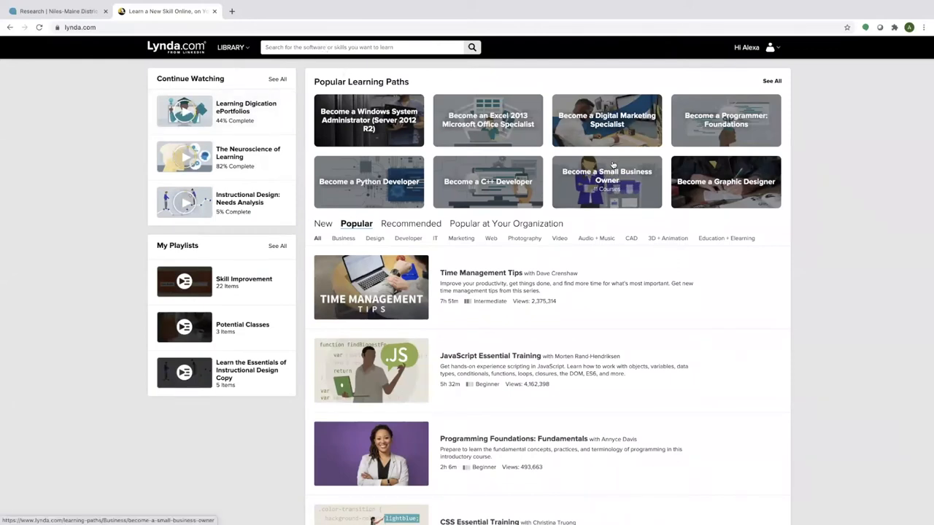
mouse_move(321, 68)
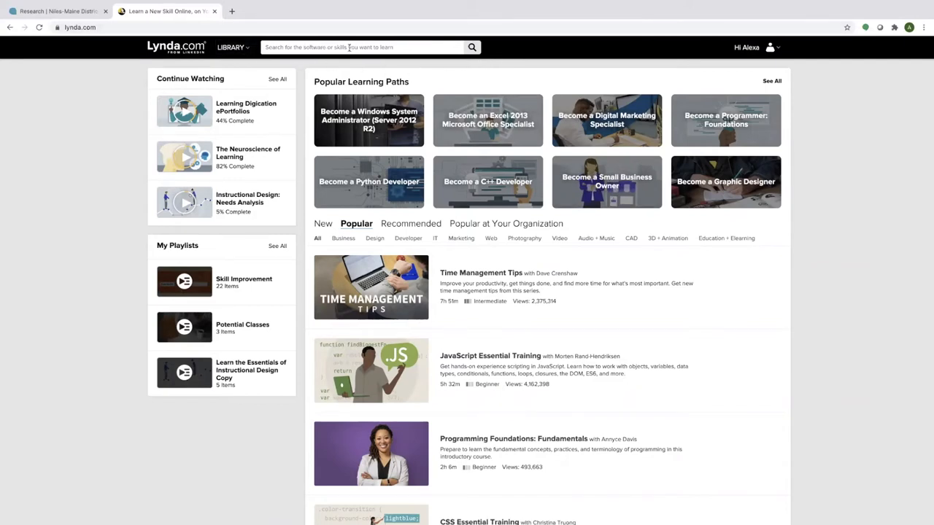
Search for 'project manager' and scroll through the 18,536 results and the home page course lists.
text(project manager)
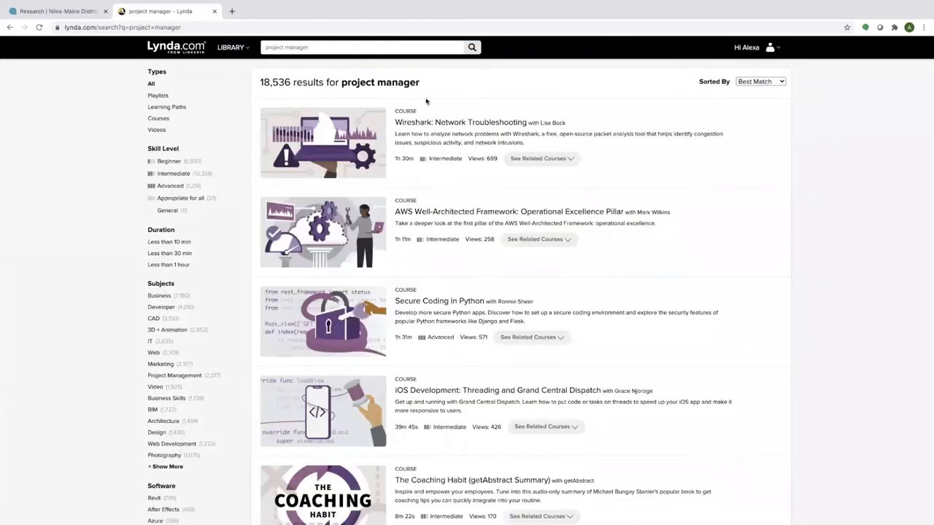
scroll(down, 3)
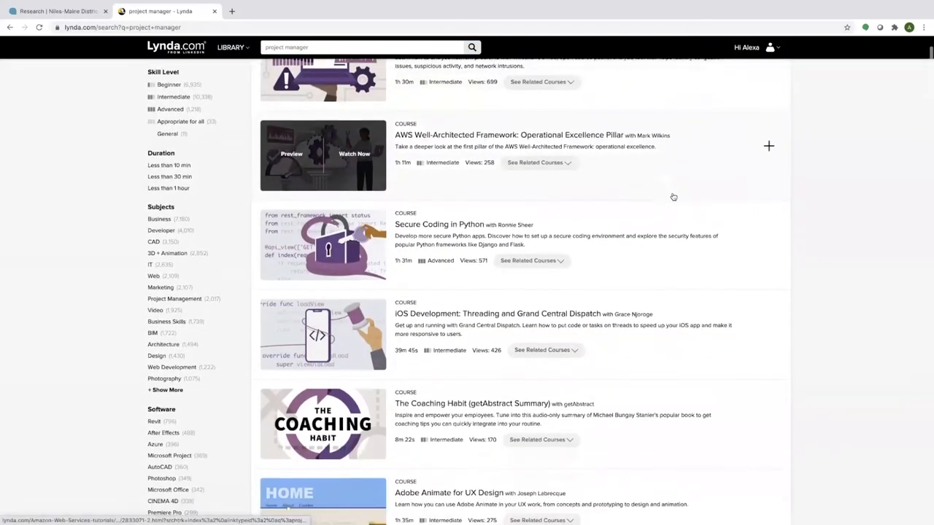
scroll(down, 3)
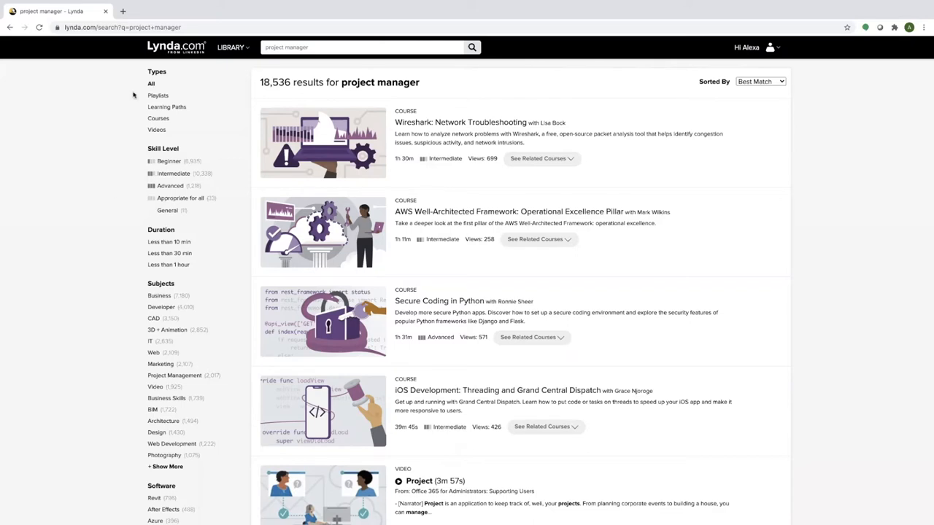
mouse_move(131, 144)
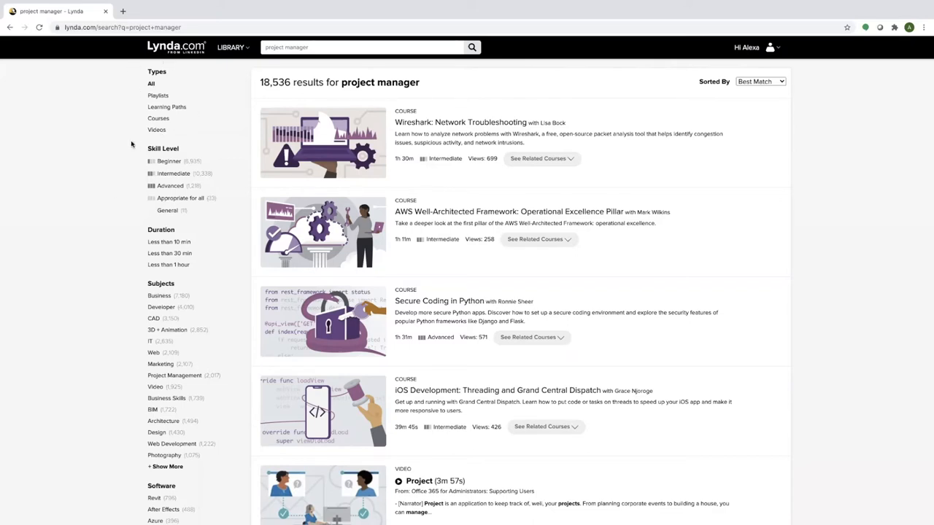
mouse_move(93, 216)
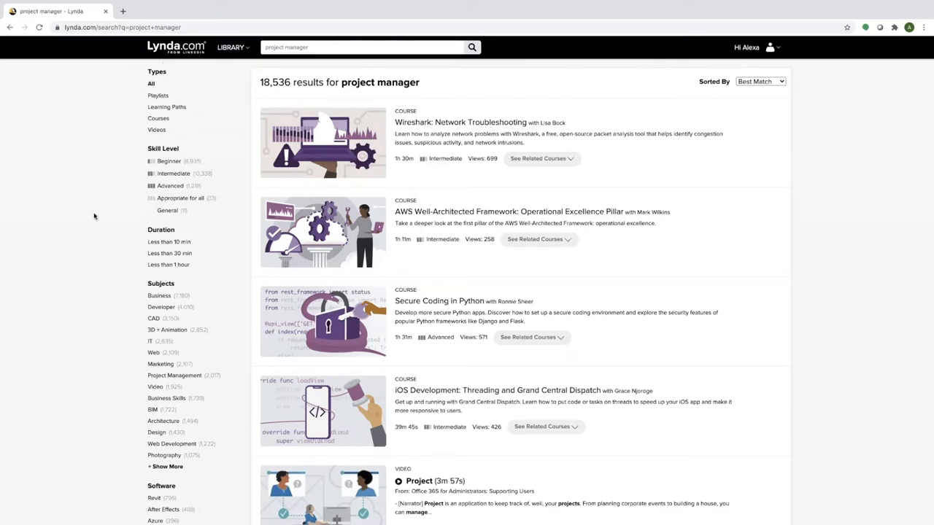
scroll(down, 3)
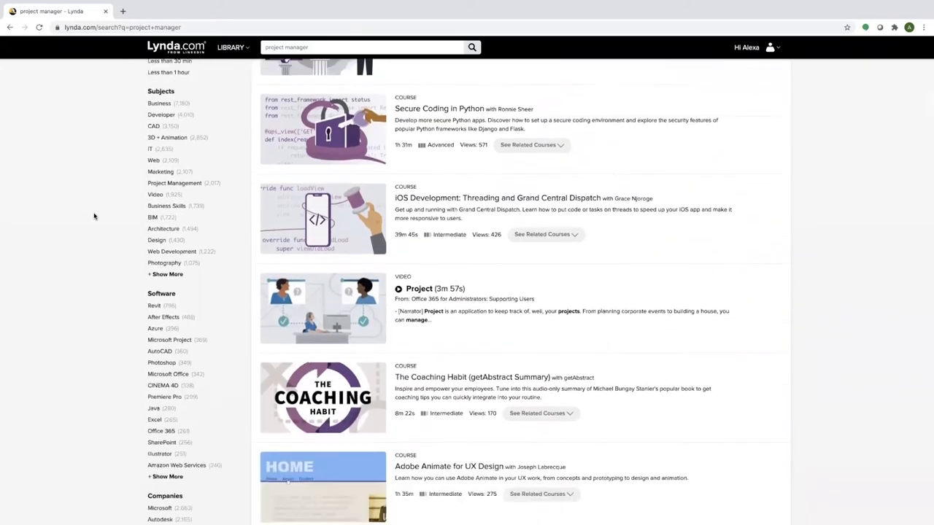
scroll(down, 3)
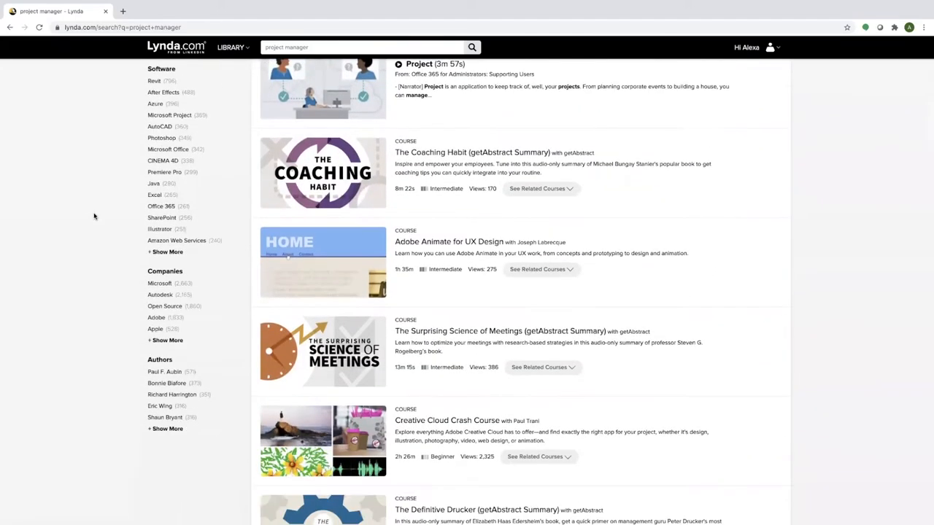
scroll(down, 3)
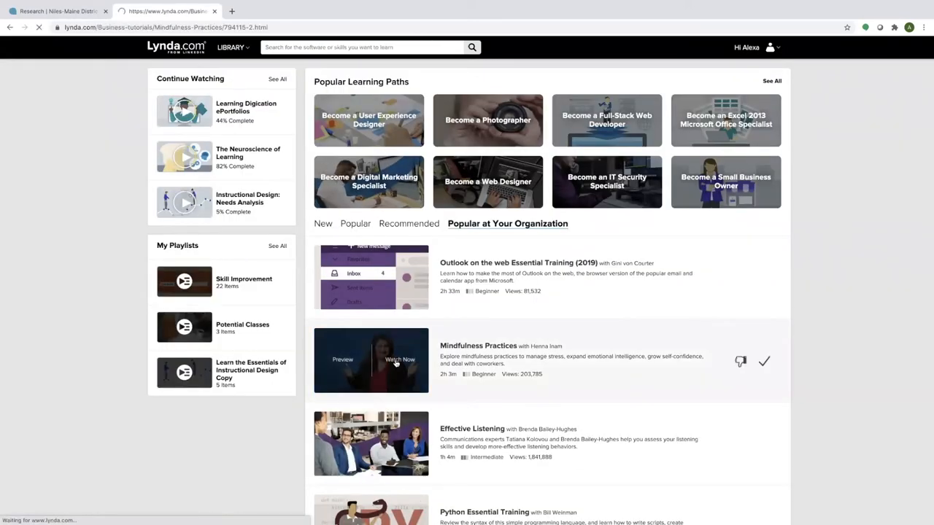
View the Mindfulness Practices author's profile, then the Critical Thinking course's later chapters.
click(397, 359)
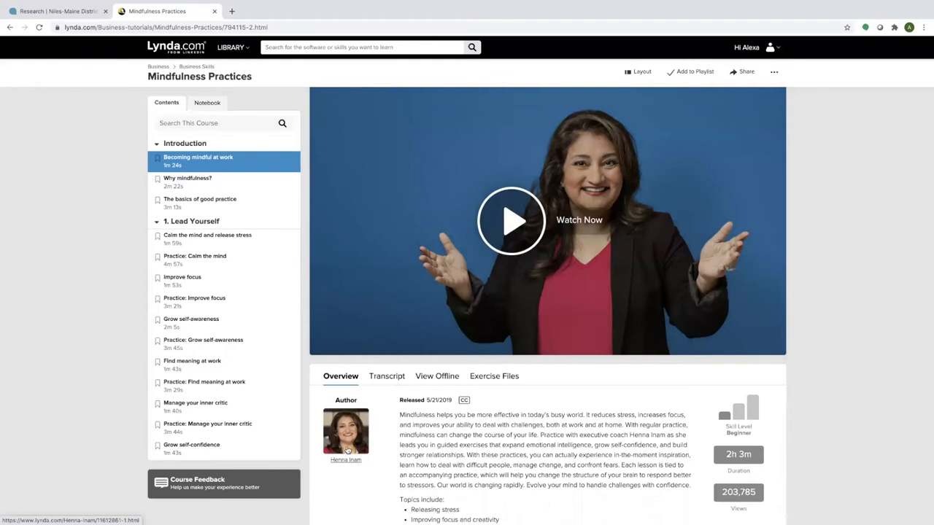
click(339, 461)
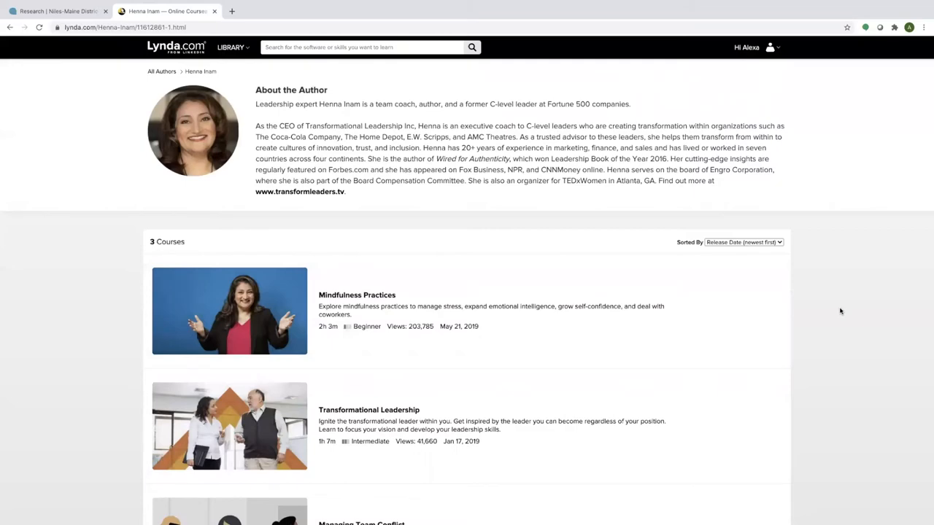
scroll(down, 3)
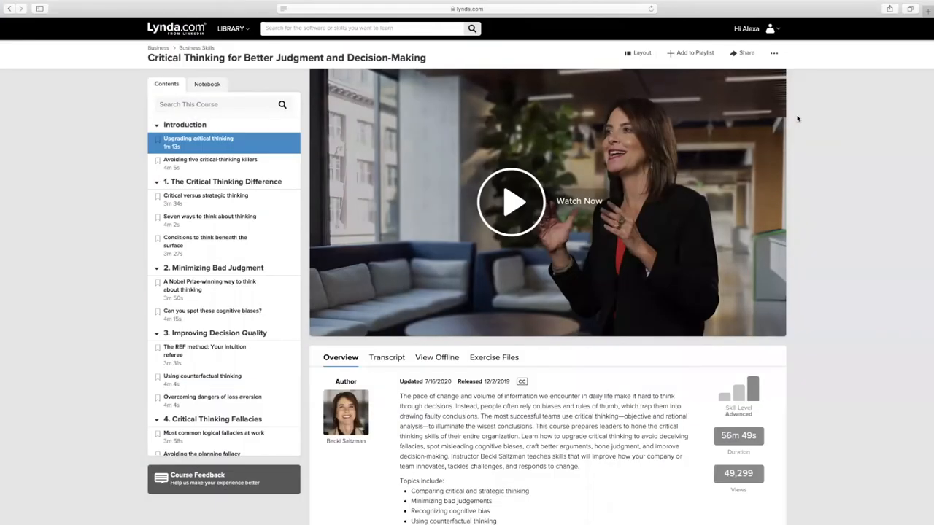
mouse_move(825, 119)
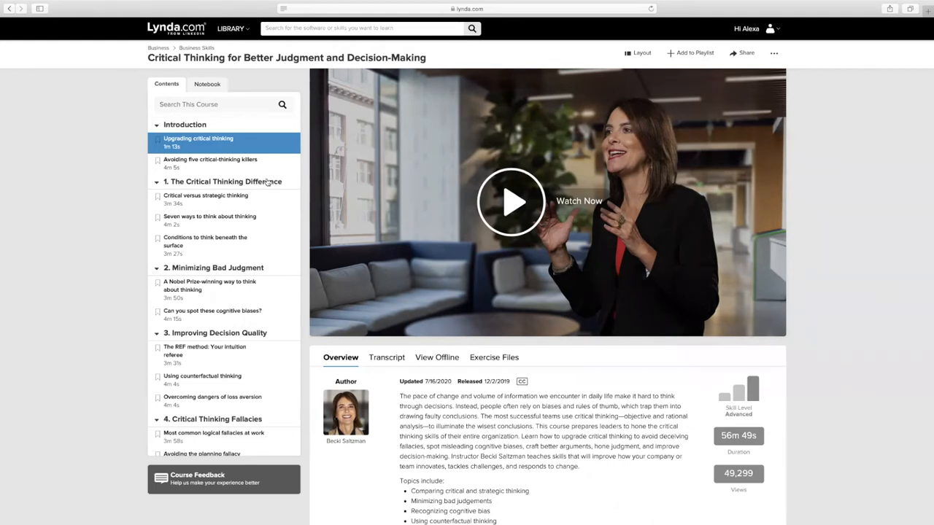
scroll(down, 3)
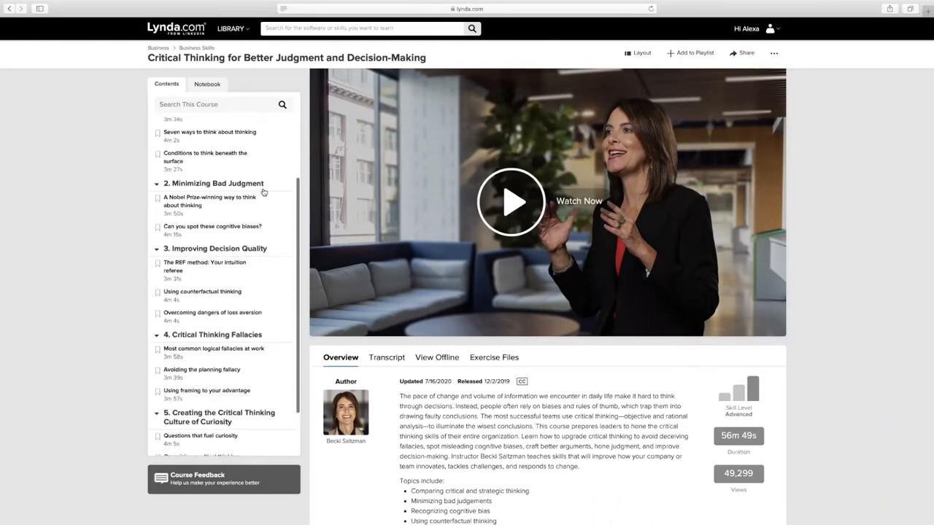
Switch the course sidebar to the Notebook, showing an empty note entry.
click(208, 83)
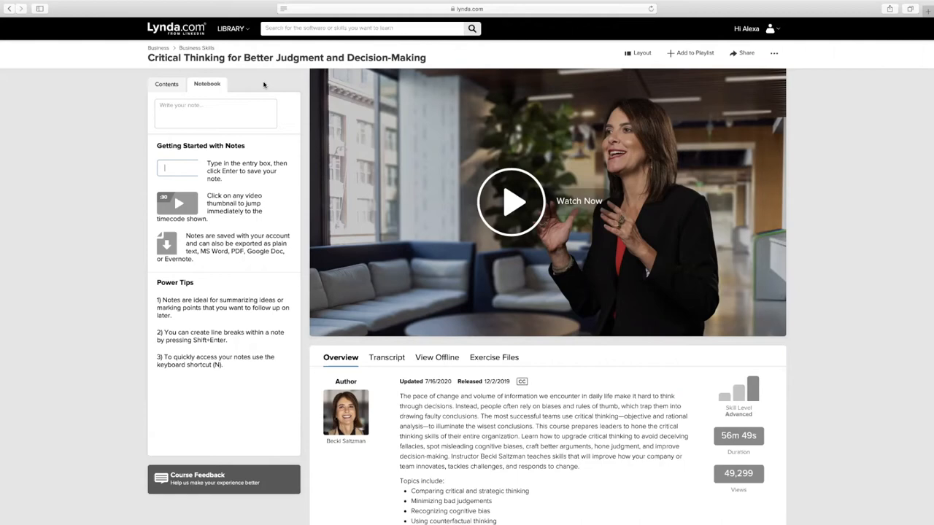
View the Transcript, View Offline and Exercise Files sections below the video.
scroll(down, 3)
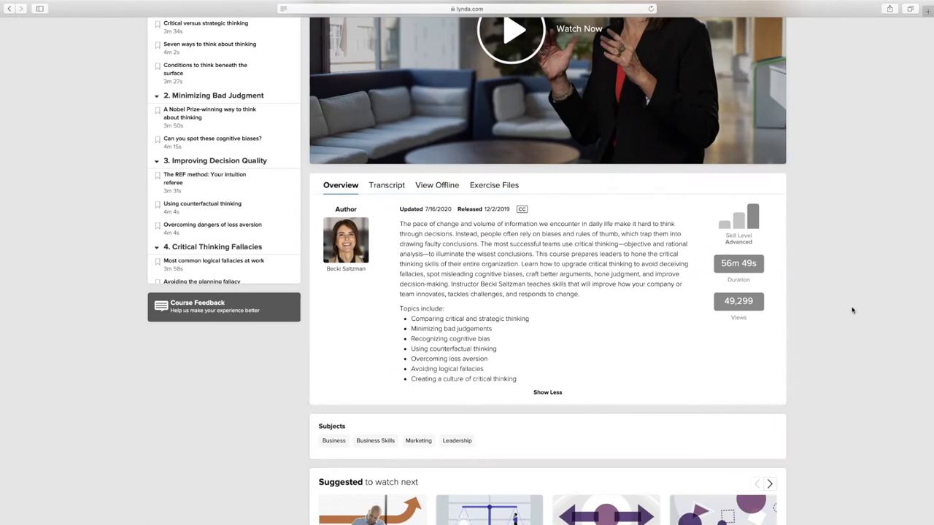
mouse_move(853, 309)
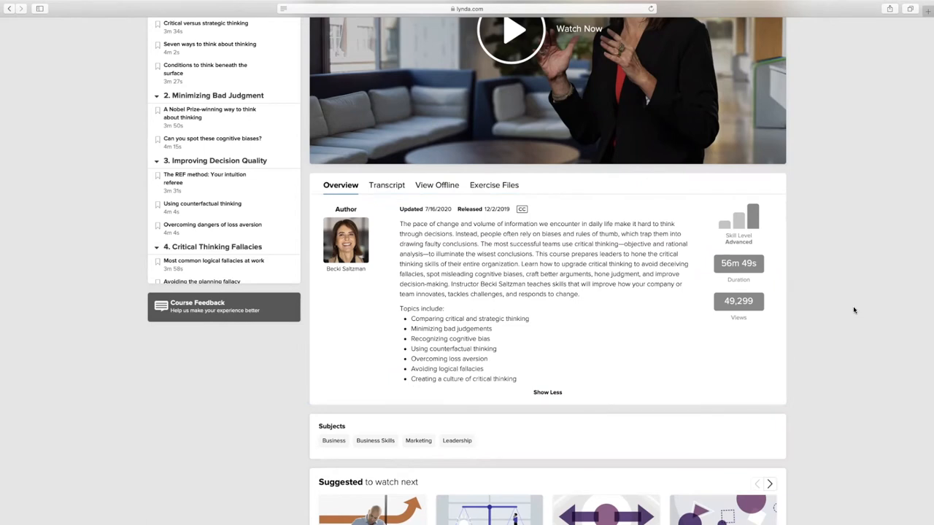
click(388, 184)
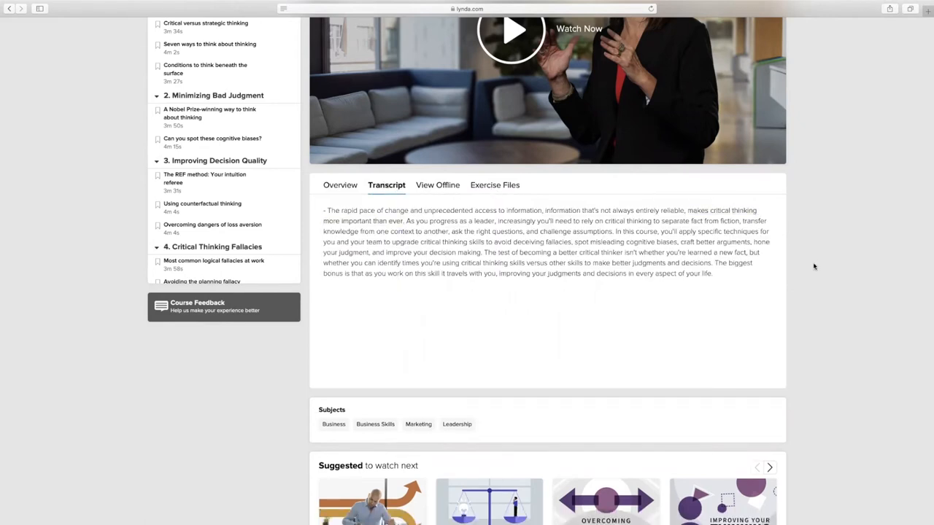
click(438, 184)
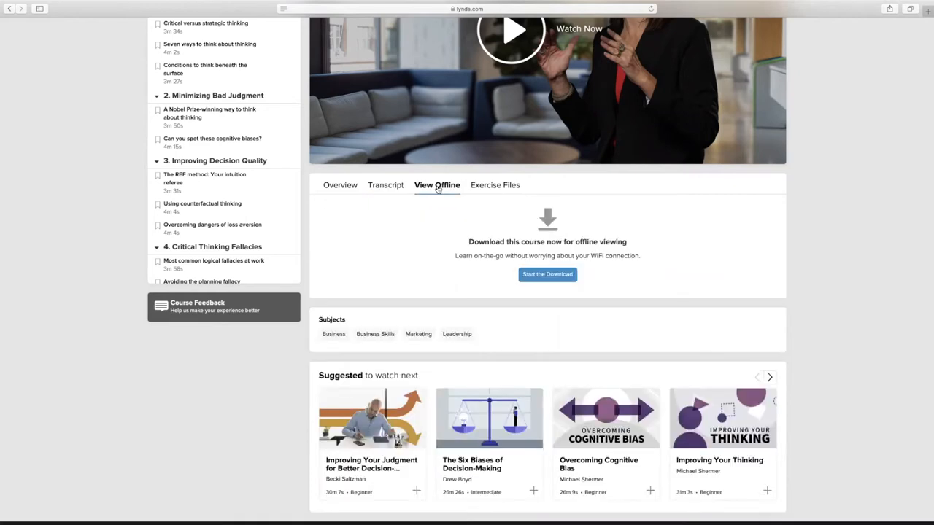
mouse_move(668, 187)
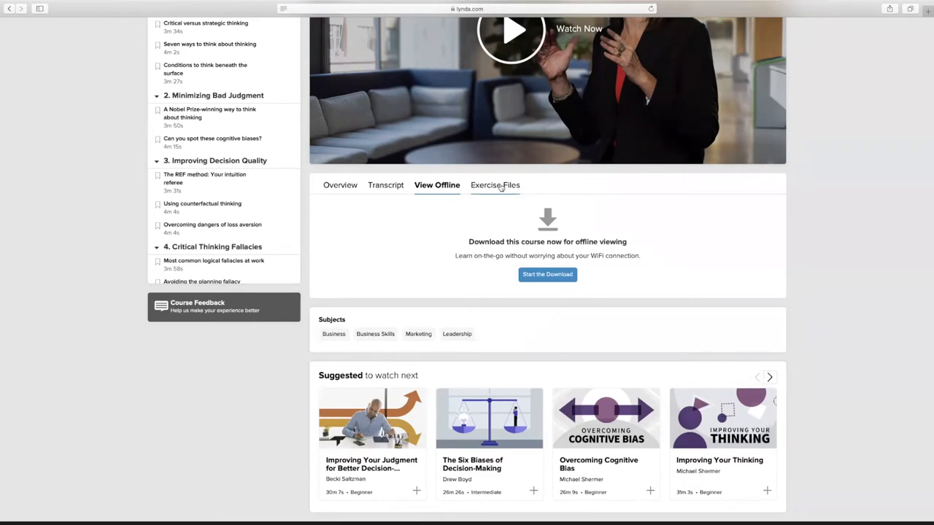
click(493, 184)
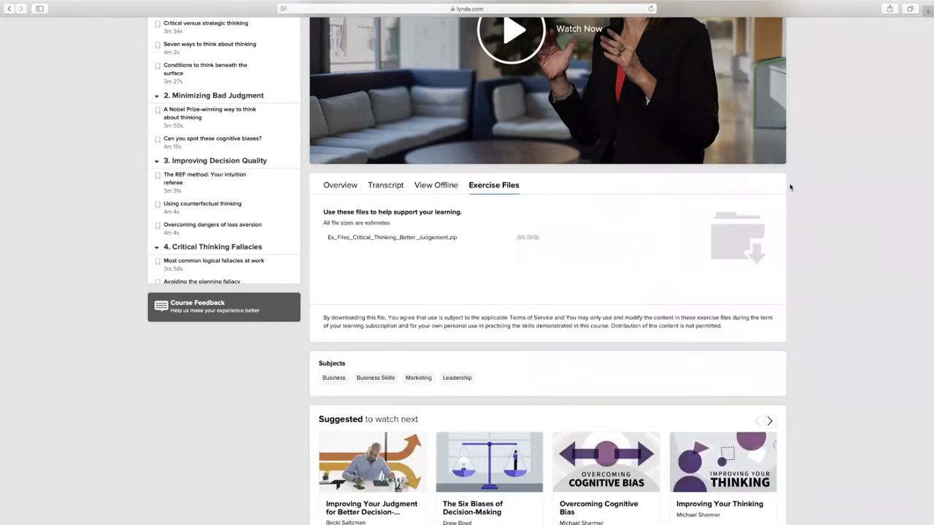
mouse_move(798, 188)
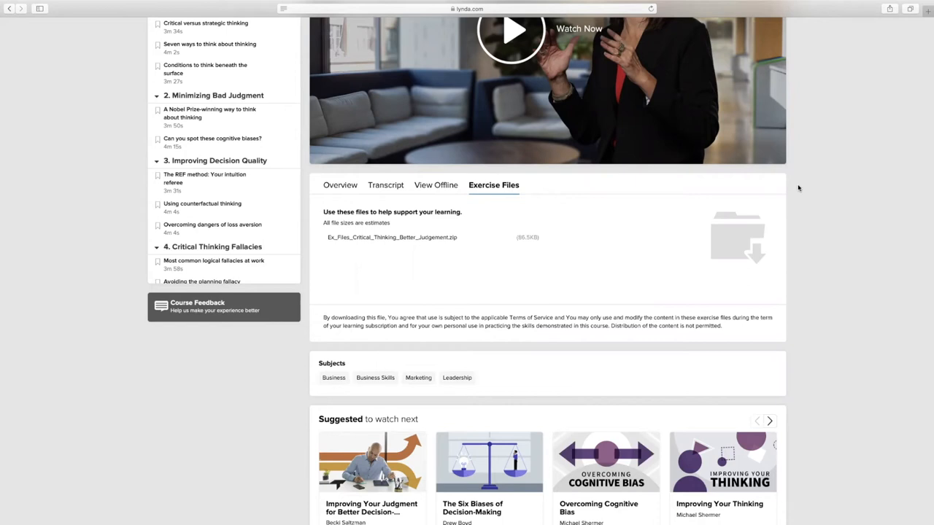
mouse_move(773, 191)
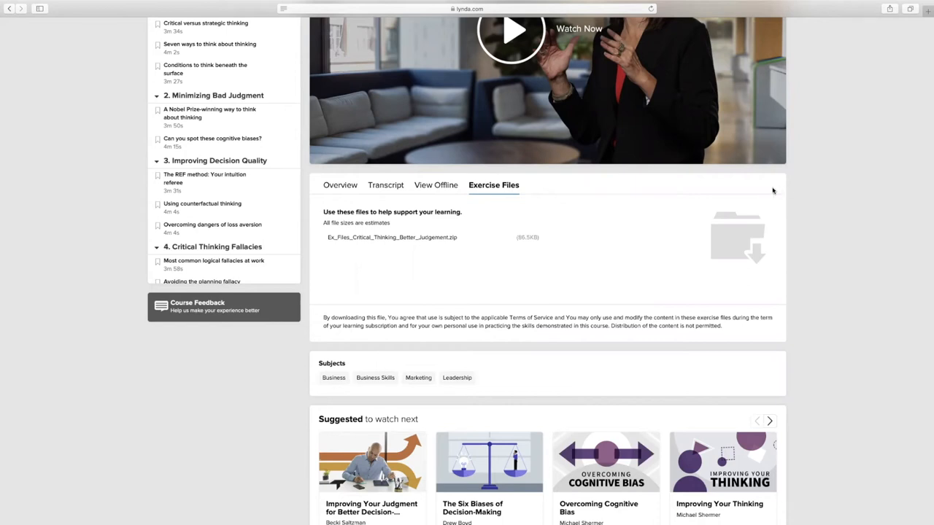
Start playing the course's first video, Upgrading critical thinking.
click(514, 29)
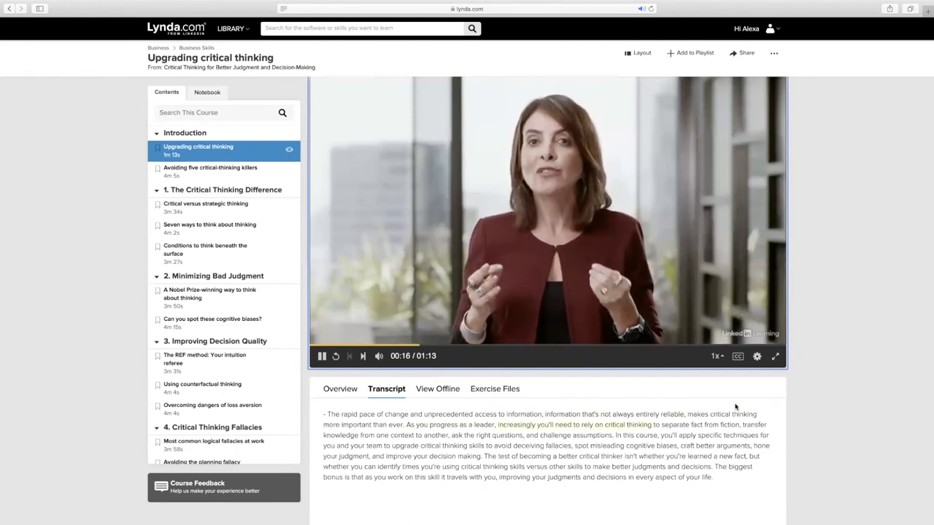
mouse_move(801, 417)
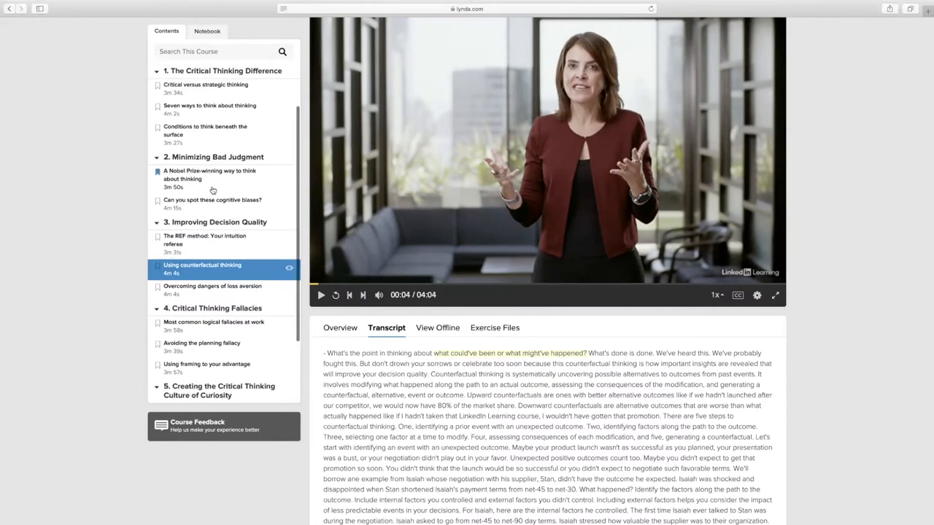
mouse_move(724, 207)
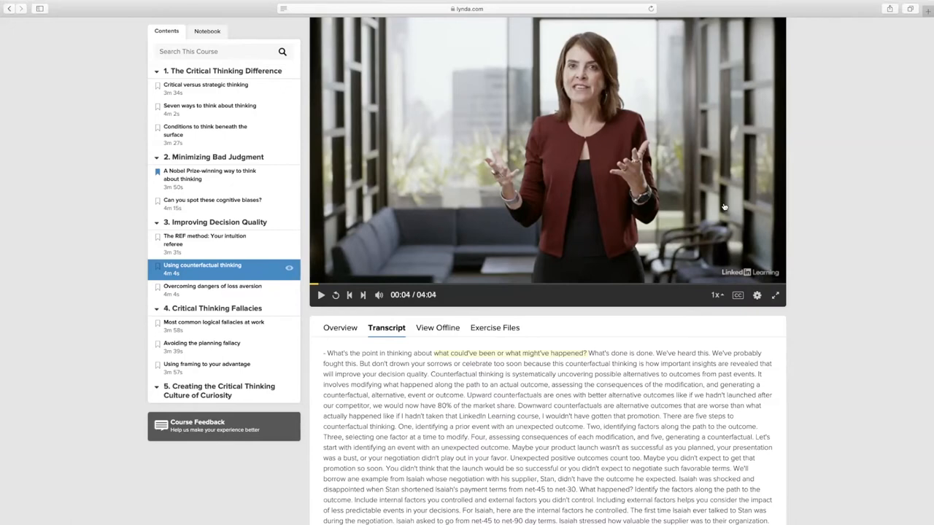
Check the Bookmarks list from the profile menu, then return home via the Lynda.com logo.
click(755, 28)
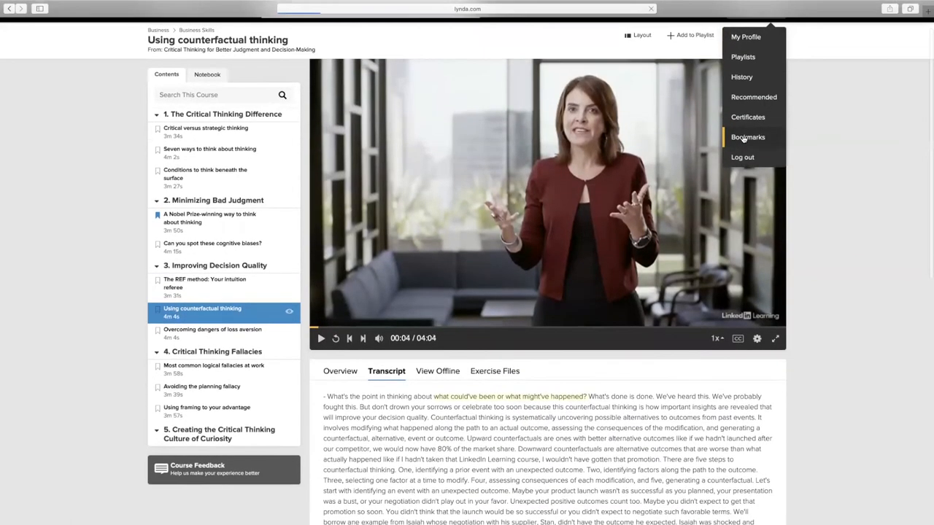
click(748, 137)
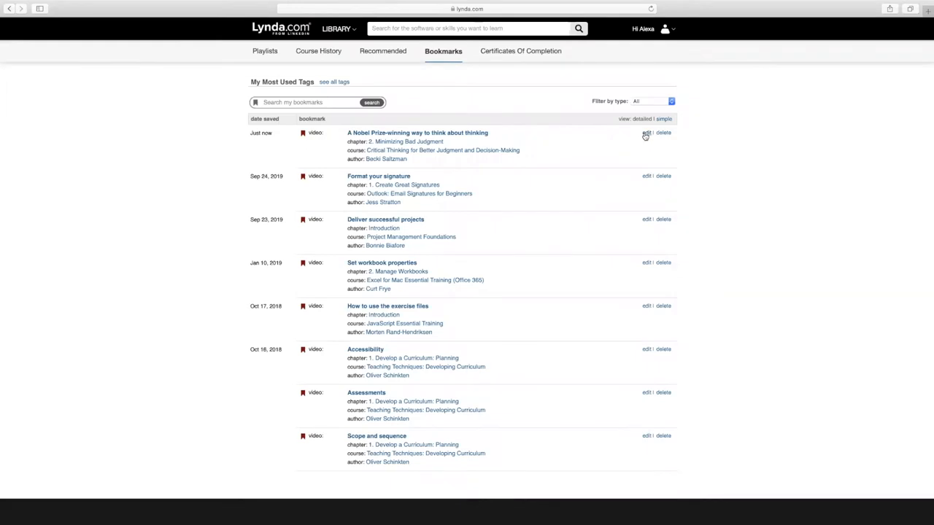
click(644, 132)
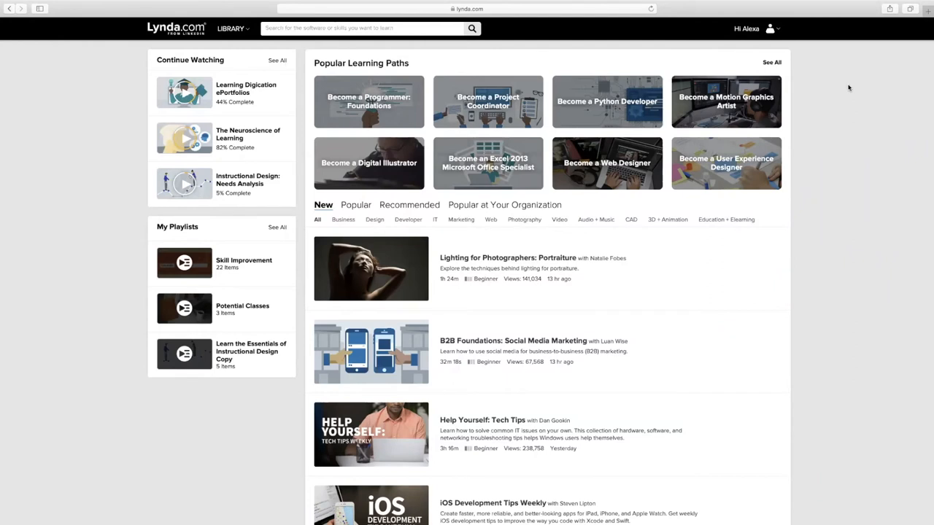
mouse_move(849, 94)
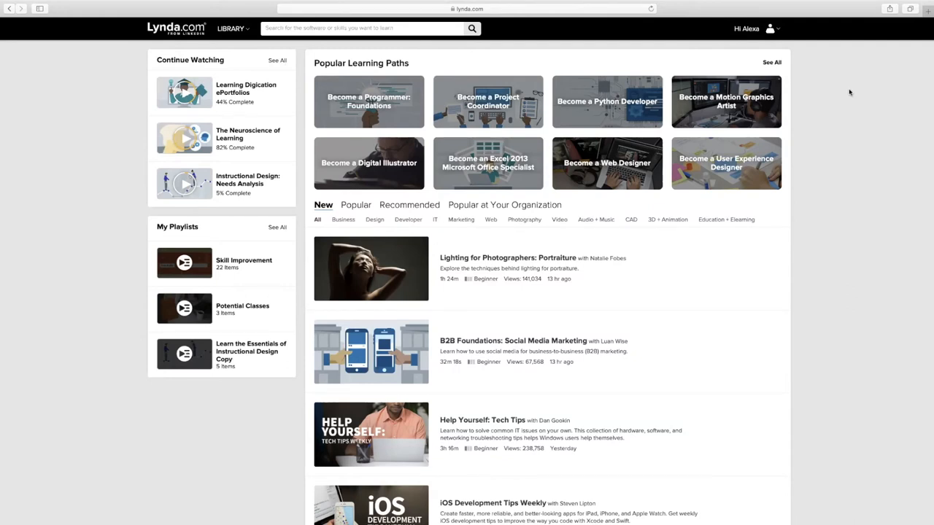
Show the full Learning Paths catalog via See All and scroll down through its grid.
click(775, 63)
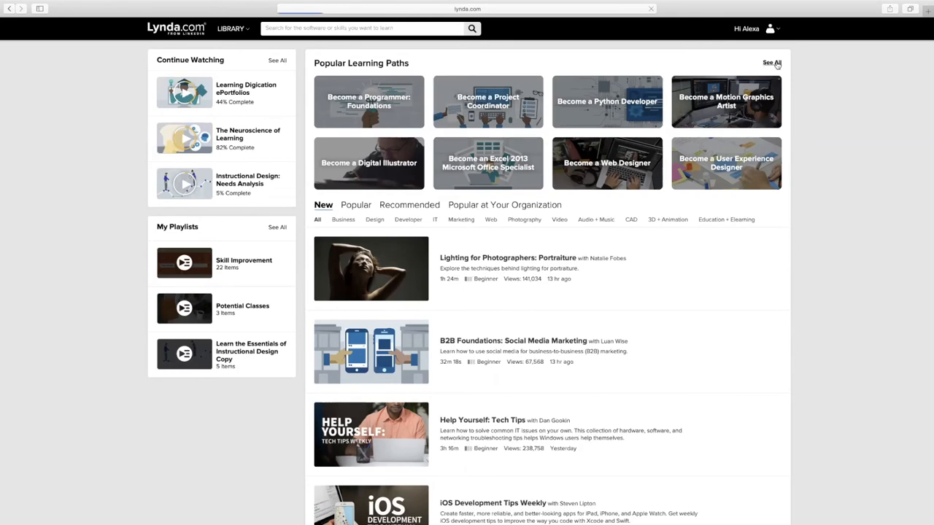
click(776, 63)
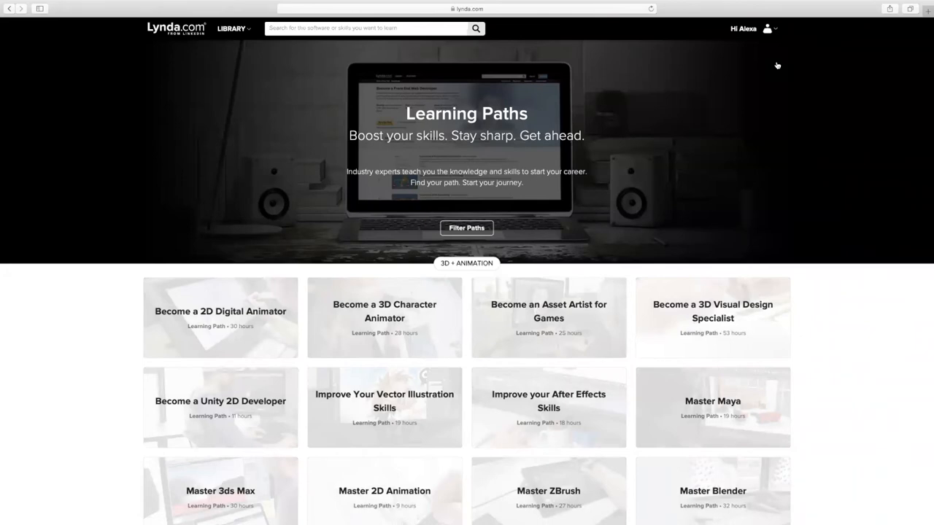
scroll(down, 3)
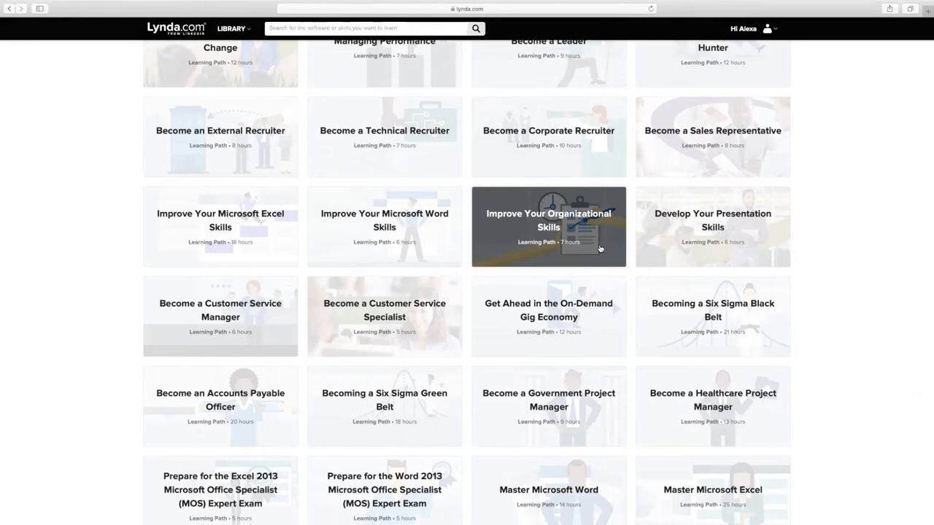
View the Improve Your Organizational Skills learning path and its course list.
click(549, 226)
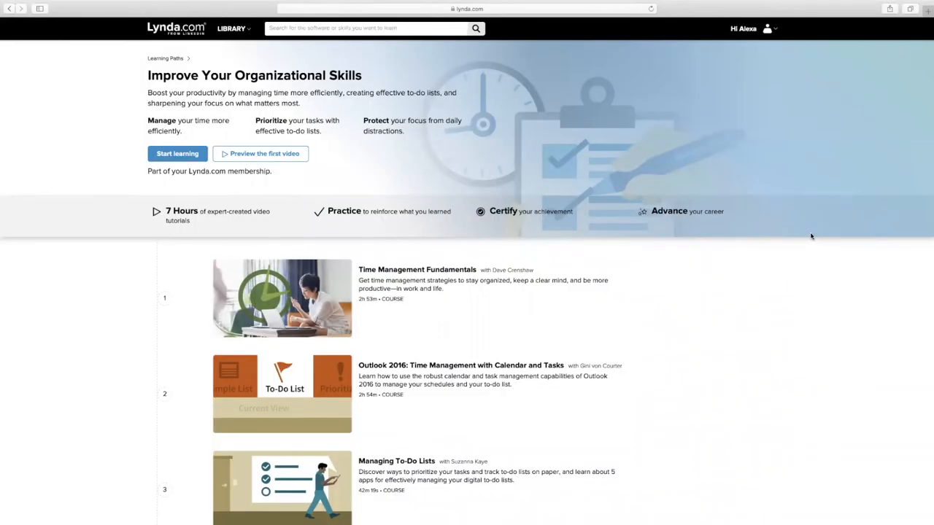
mouse_move(782, 146)
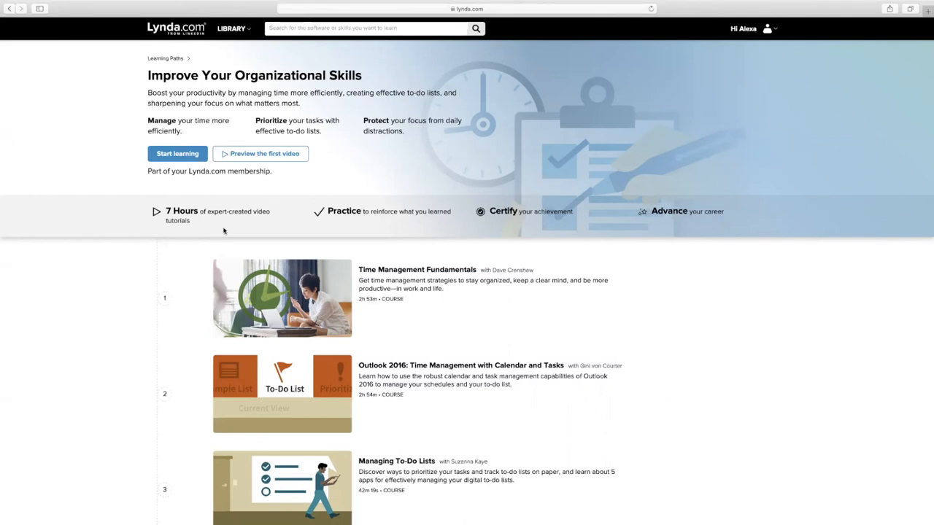
mouse_move(140, 213)
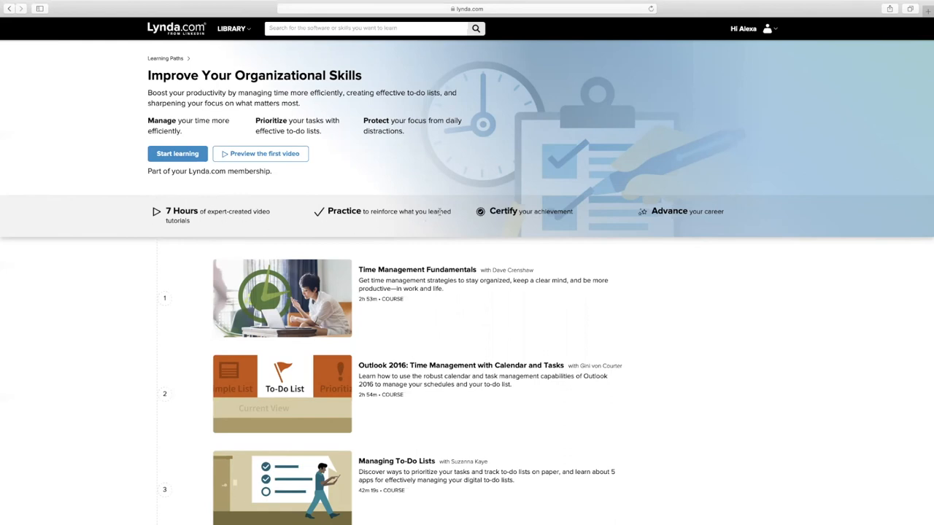
mouse_move(532, 222)
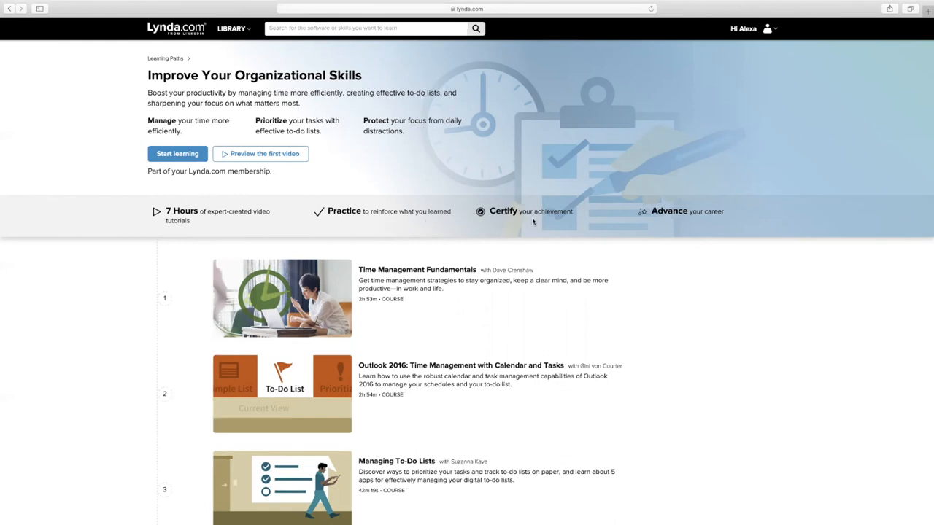
mouse_move(639, 217)
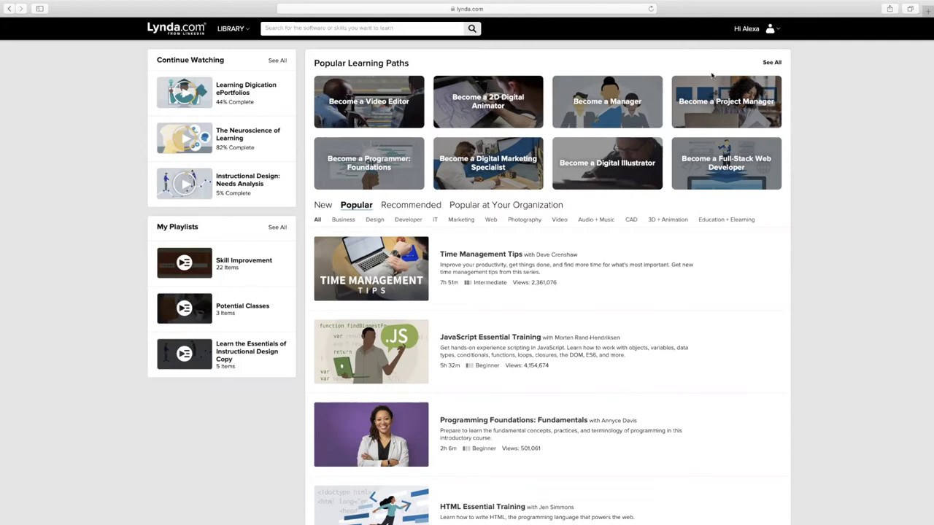
Go to Certificates of Completion from the profile menu.
click(774, 28)
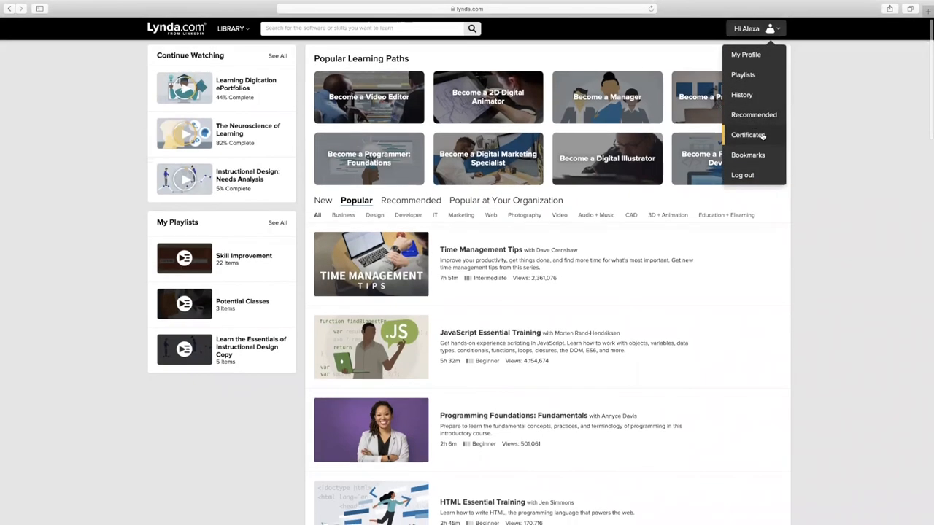
click(749, 134)
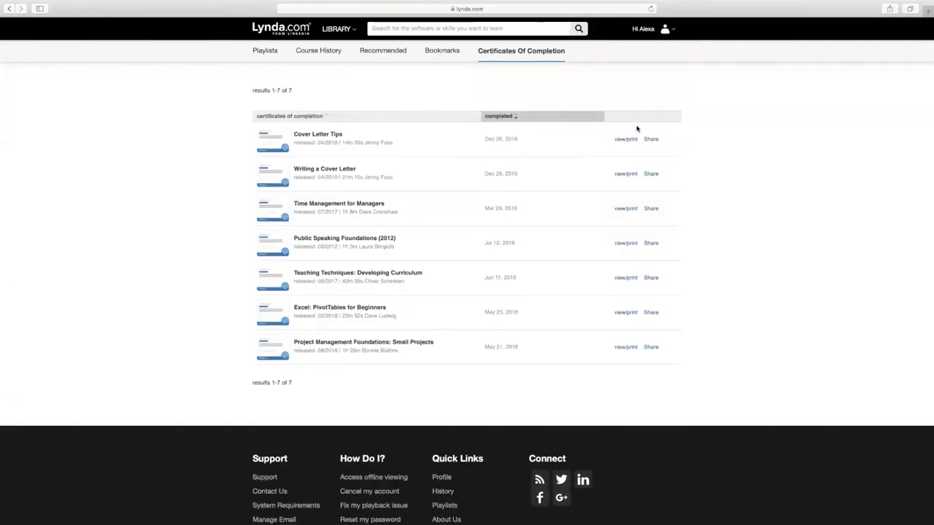
mouse_move(636, 149)
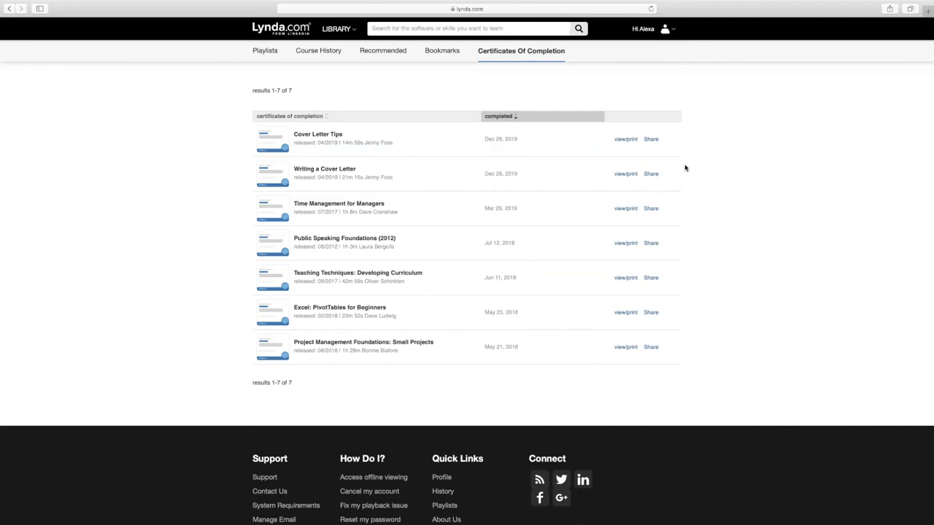
mouse_move(665, 174)
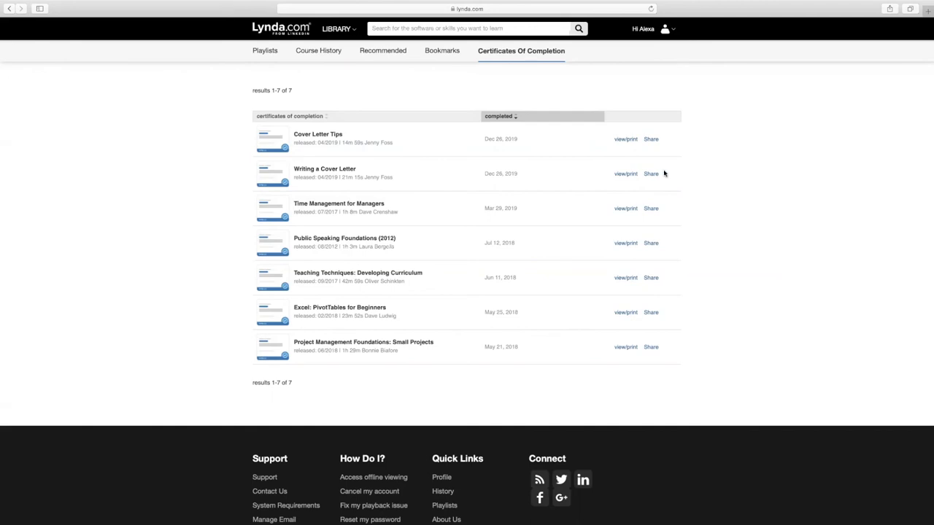
Share the Writing a Cover Letter certificate and get its shareable link.
click(650, 174)
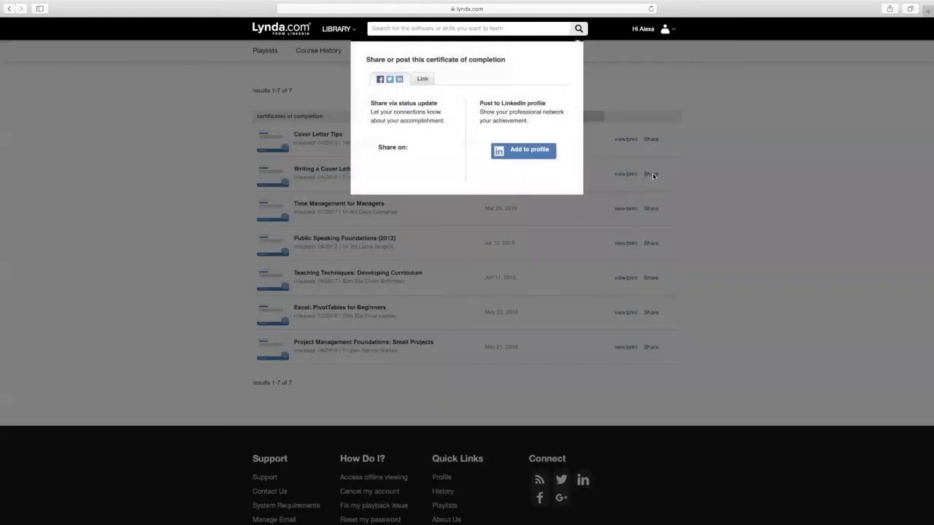
mouse_move(528, 148)
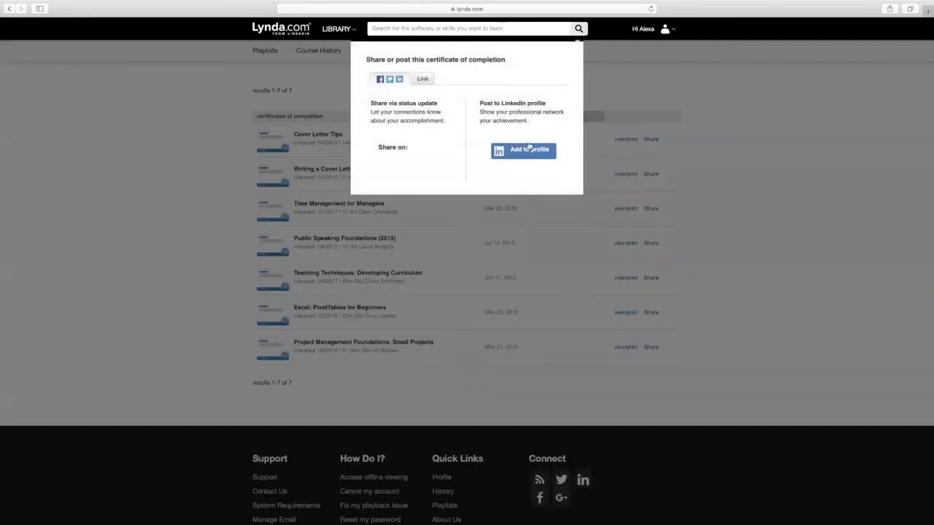
mouse_move(374, 90)
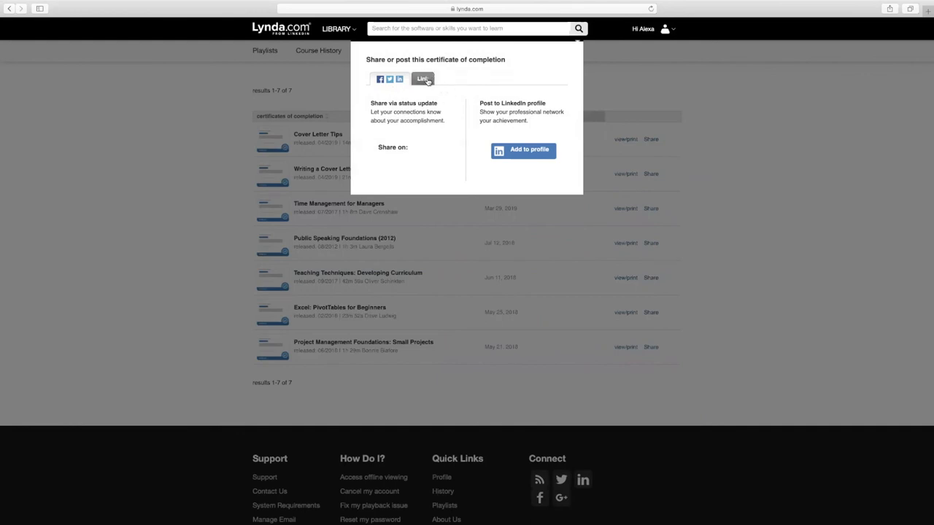
click(422, 78)
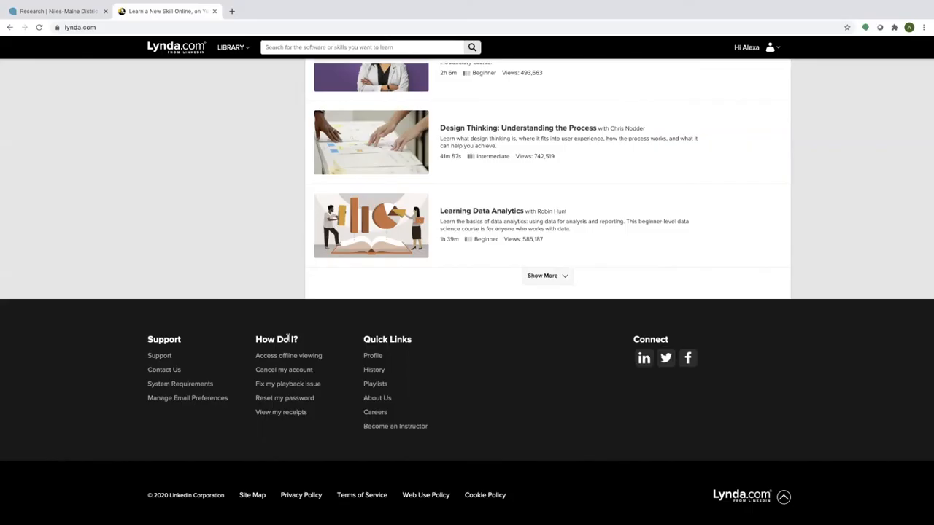
mouse_move(289, 359)
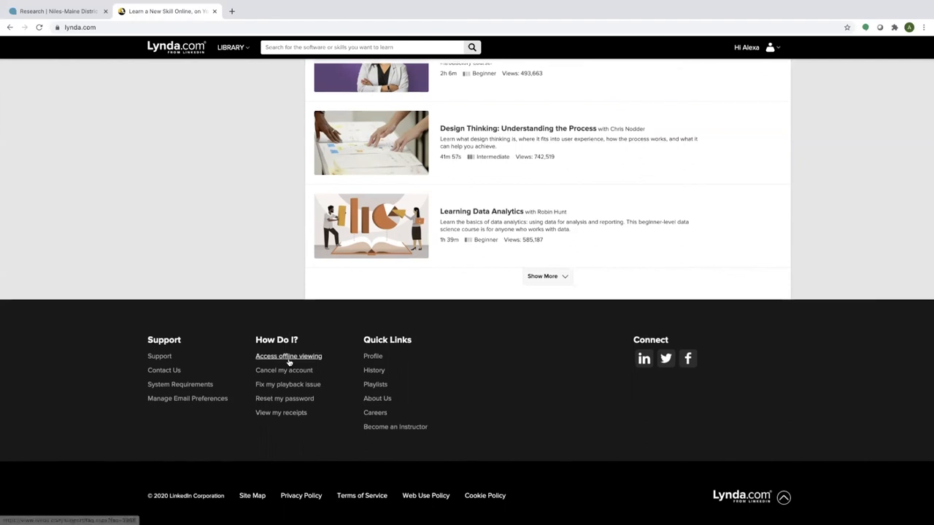
Go to the Access offline viewing help article and scroll through the LinkedIn Help page.
click(289, 356)
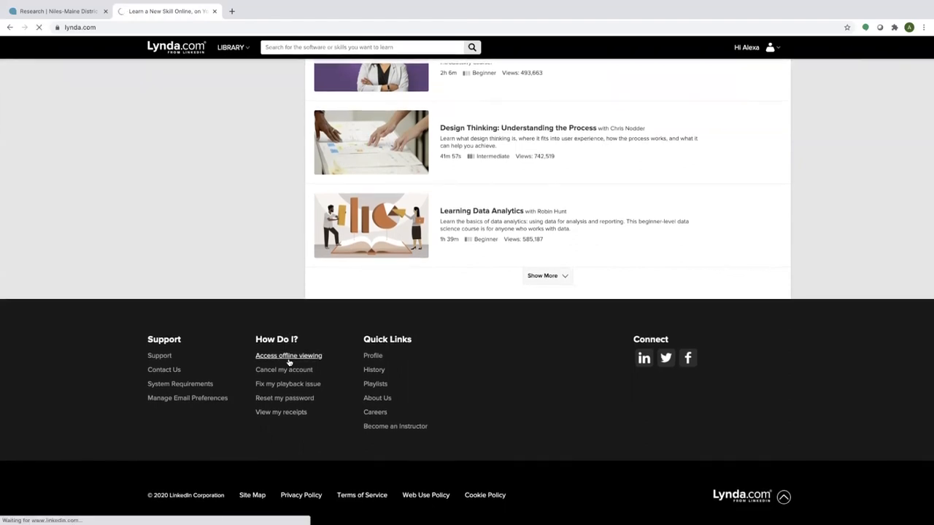
click(288, 356)
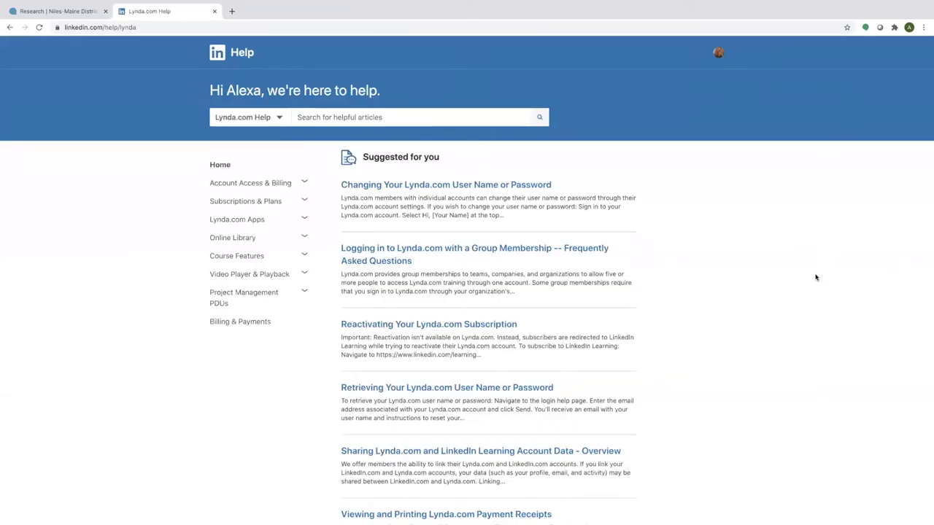
scroll(down, 3)
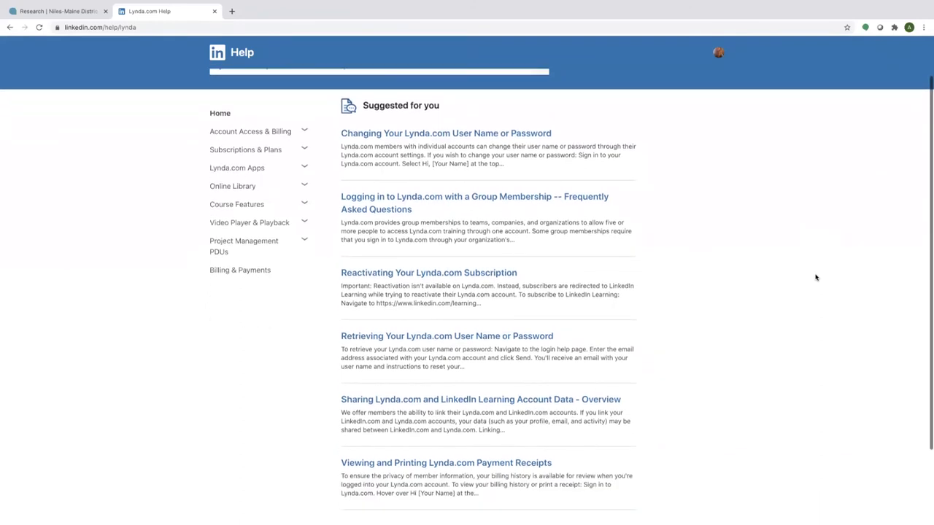
scroll(down, 3)
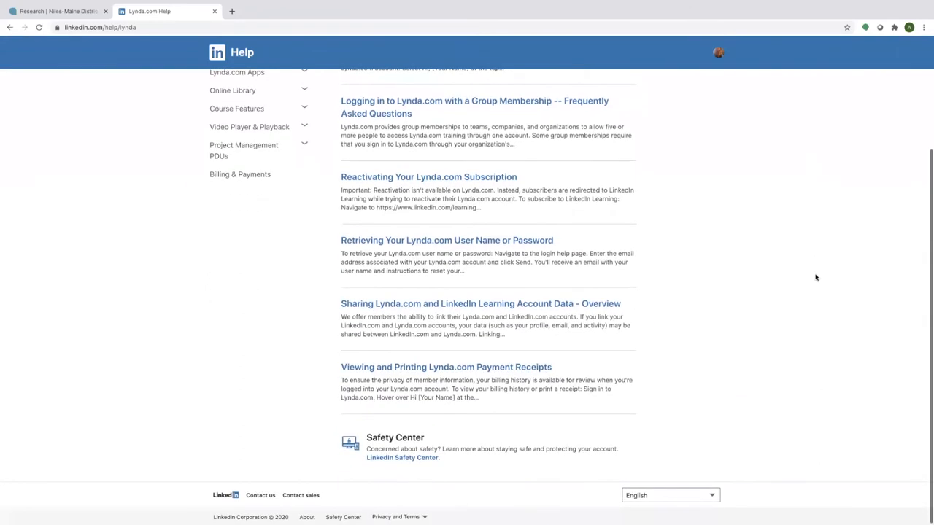
scroll(up, 3)
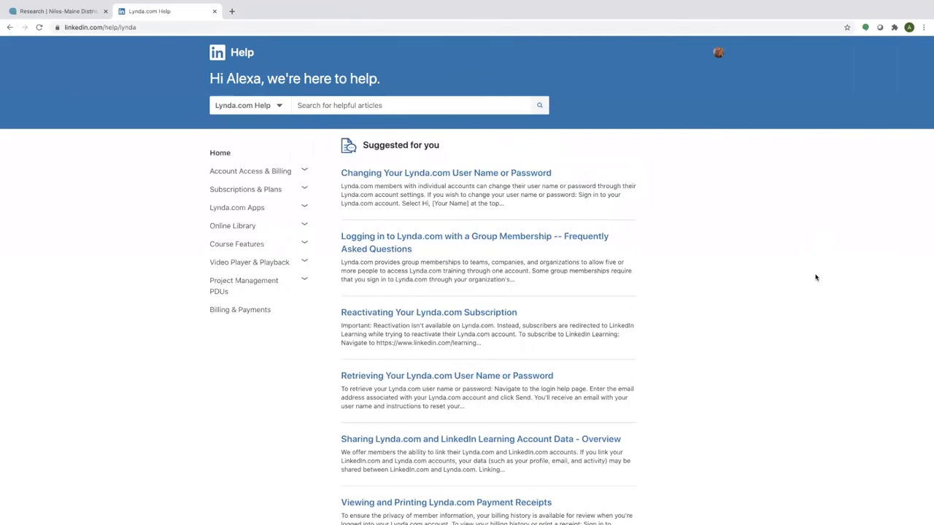